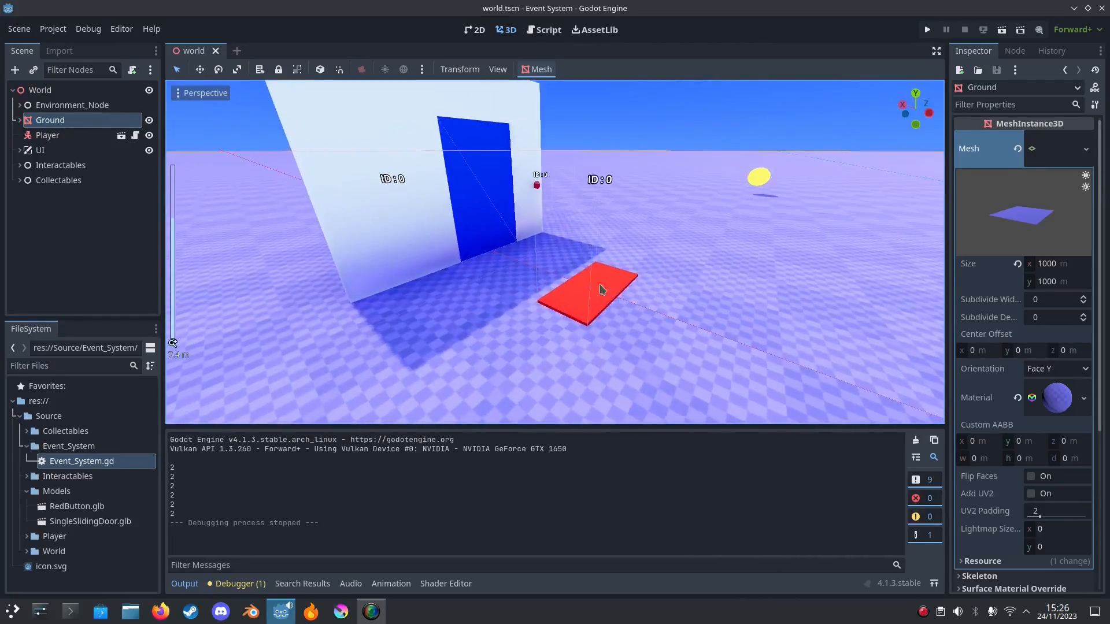
# Step: Inspect the pressure plate and collectable coin nodes, then view the score container in 2D
pyautogui.click(68, 181)
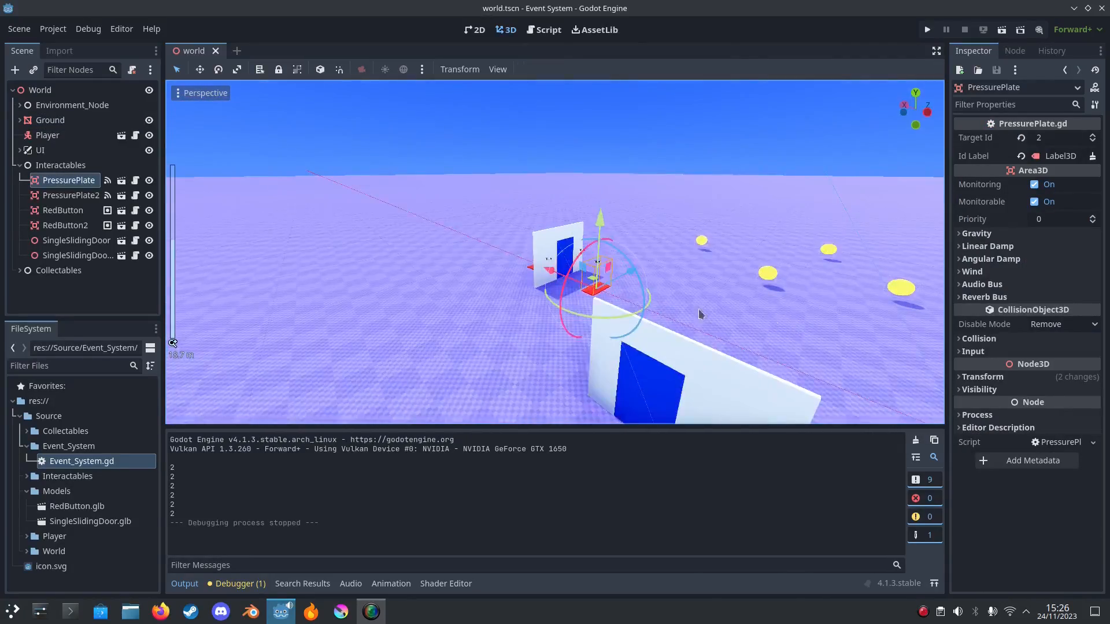
pyautogui.click(62, 285)
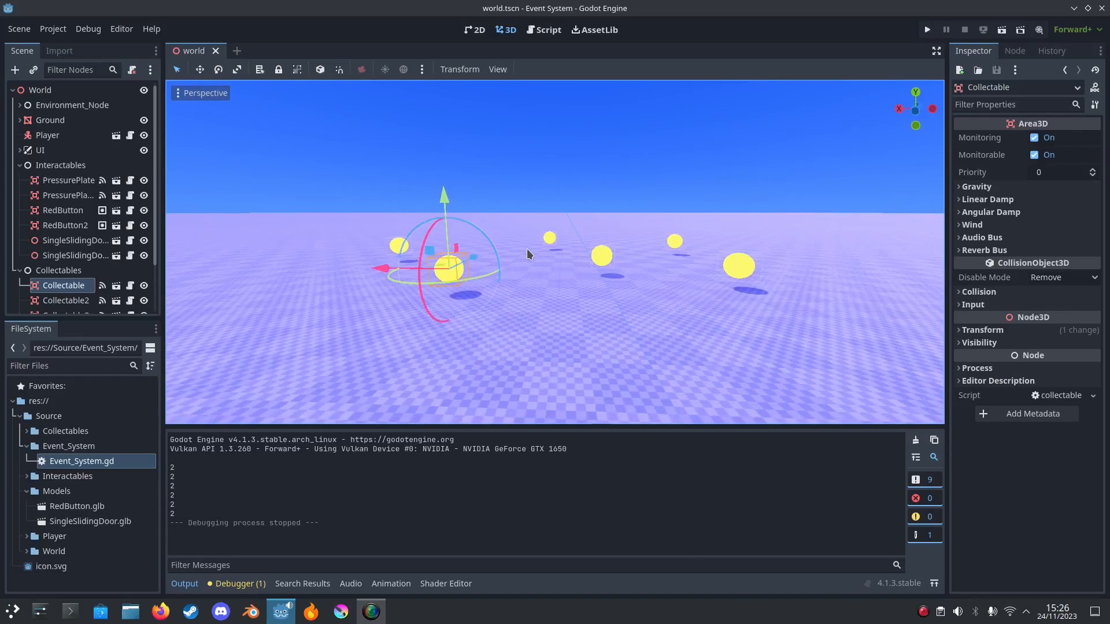
pyautogui.click(65, 244)
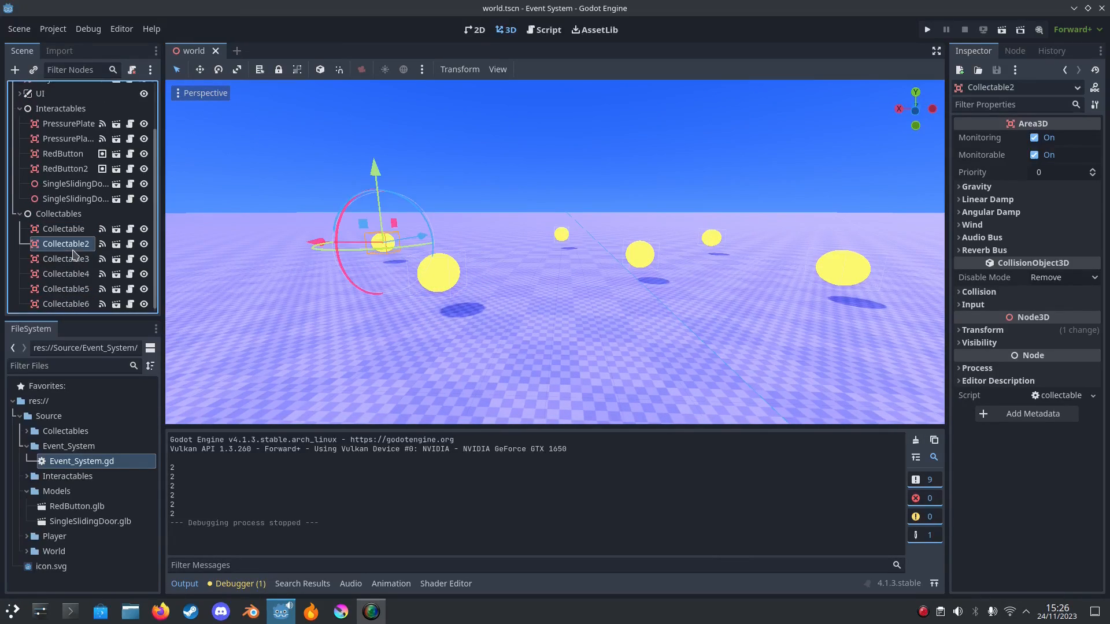
pyautogui.click(474, 30)
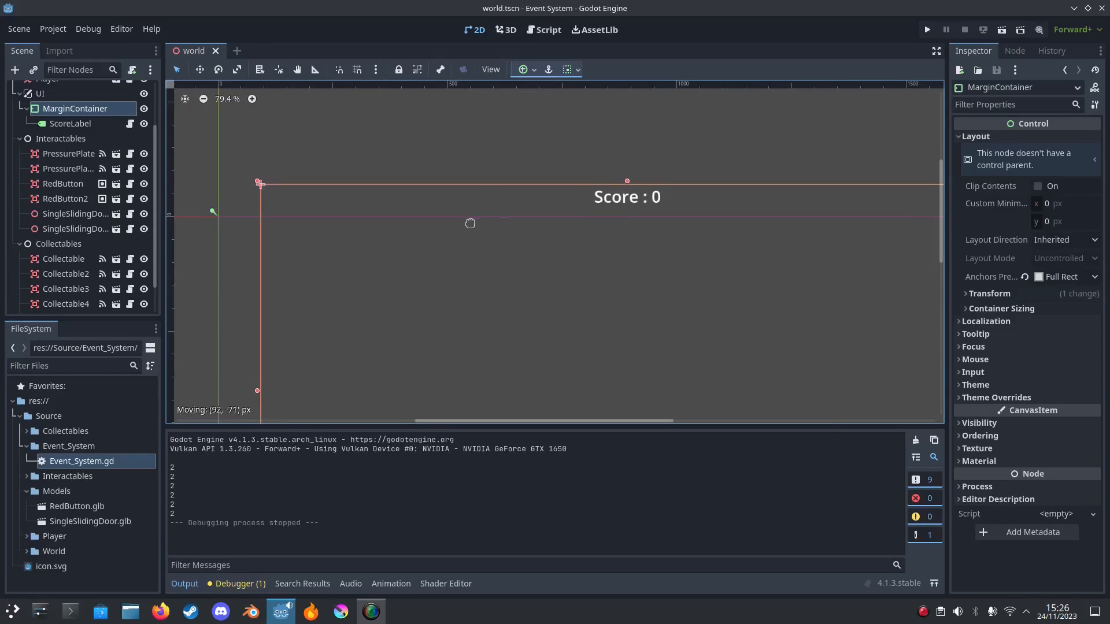
# Step: Drag the score MarginContainer, undo it, peek at the event system script and return to the canvas
pyautogui.moveTo(258, 183); pyautogui.dragTo(216, 215)
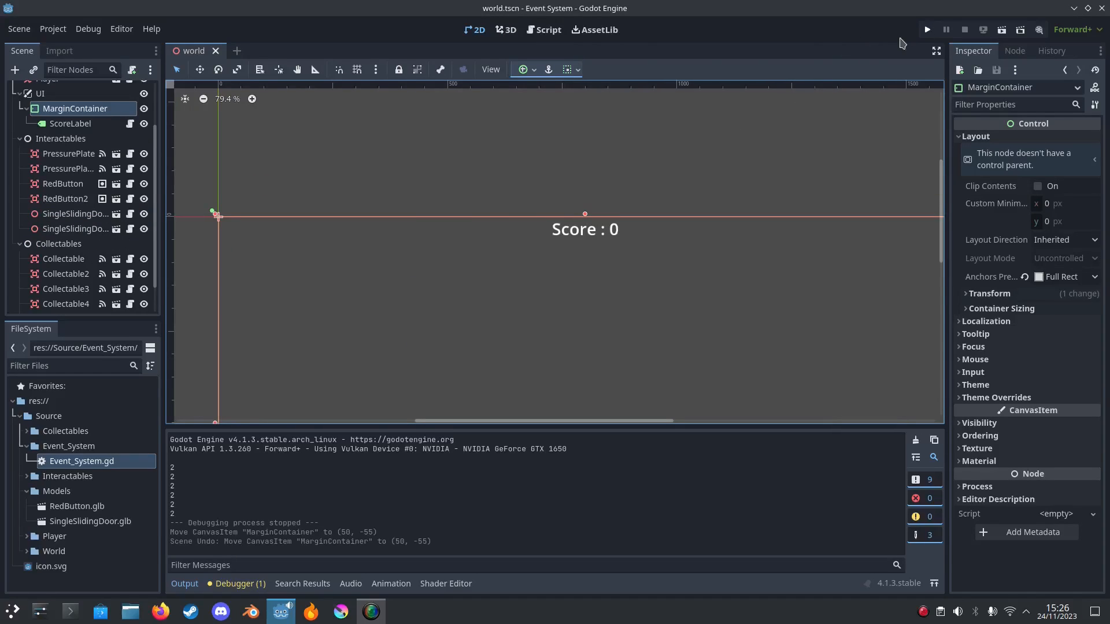
pyautogui.click(548, 30)
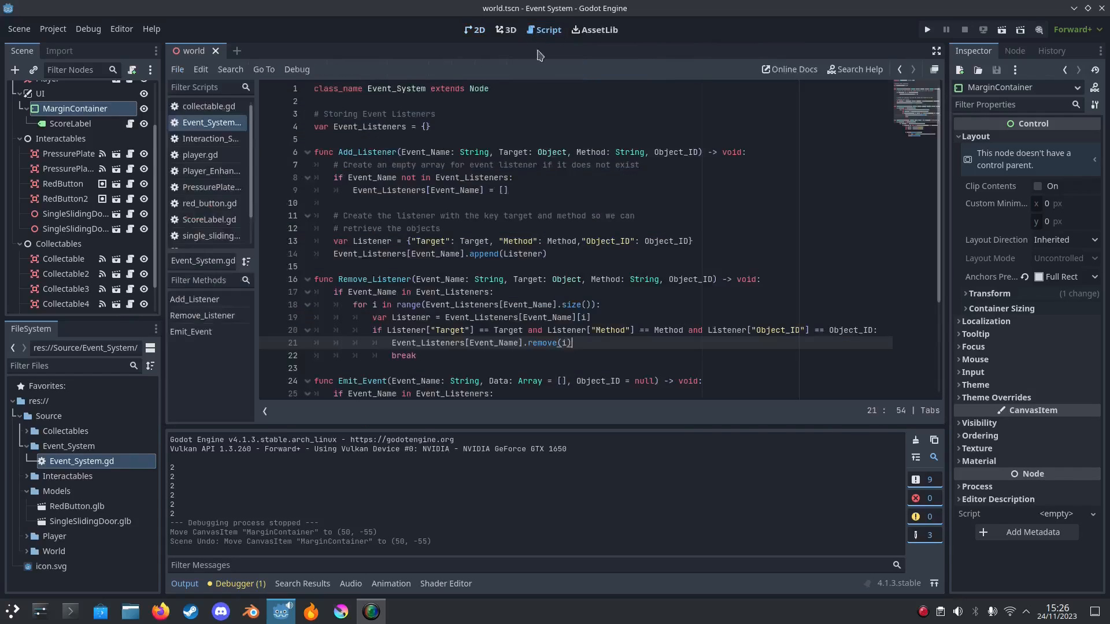
pyautogui.click(474, 30)
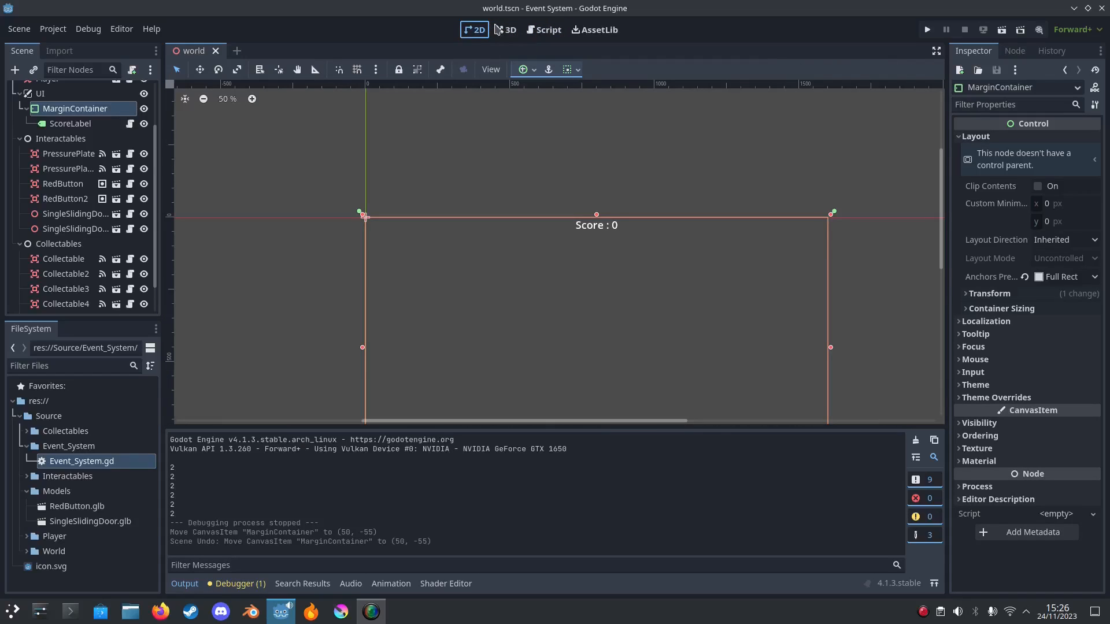
pyautogui.click(505, 30)
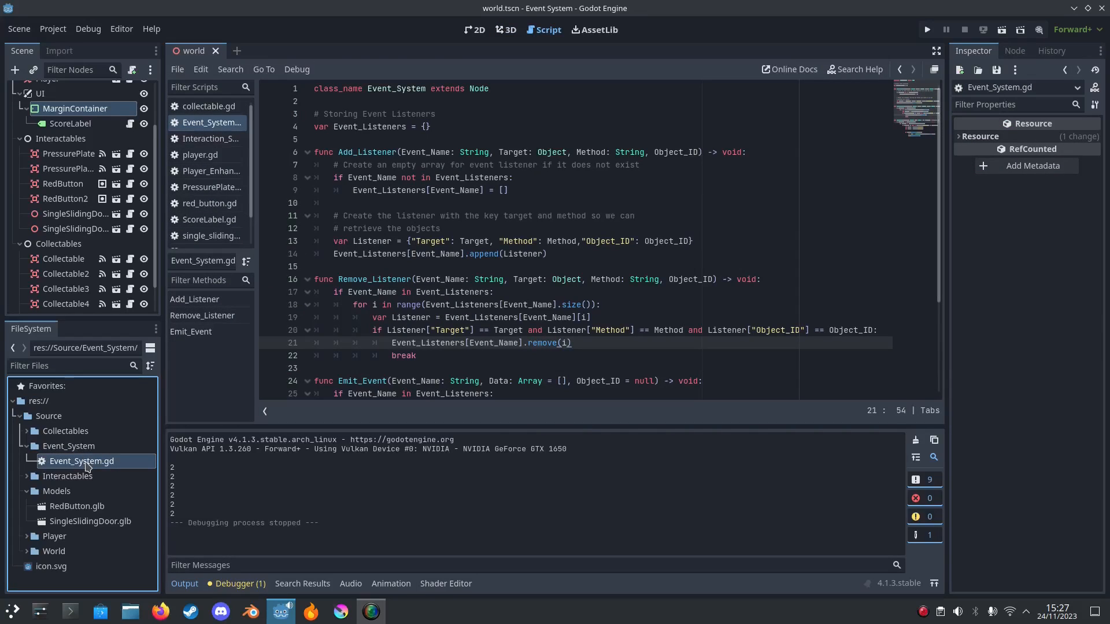
pyautogui.rightClick(81, 462)
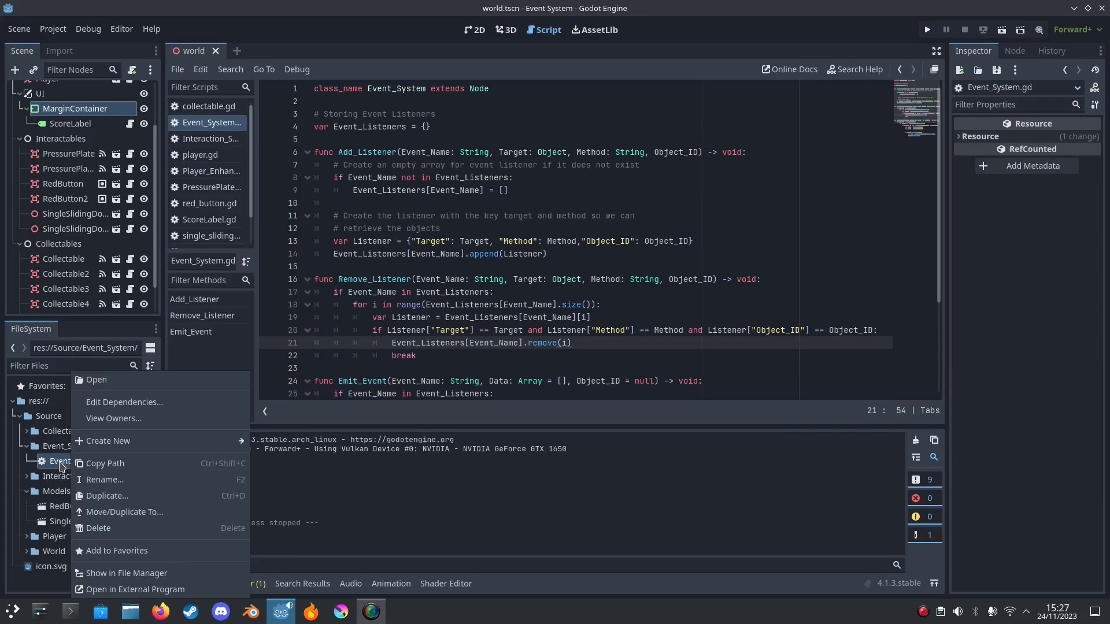
pyautogui.click(52, 28)
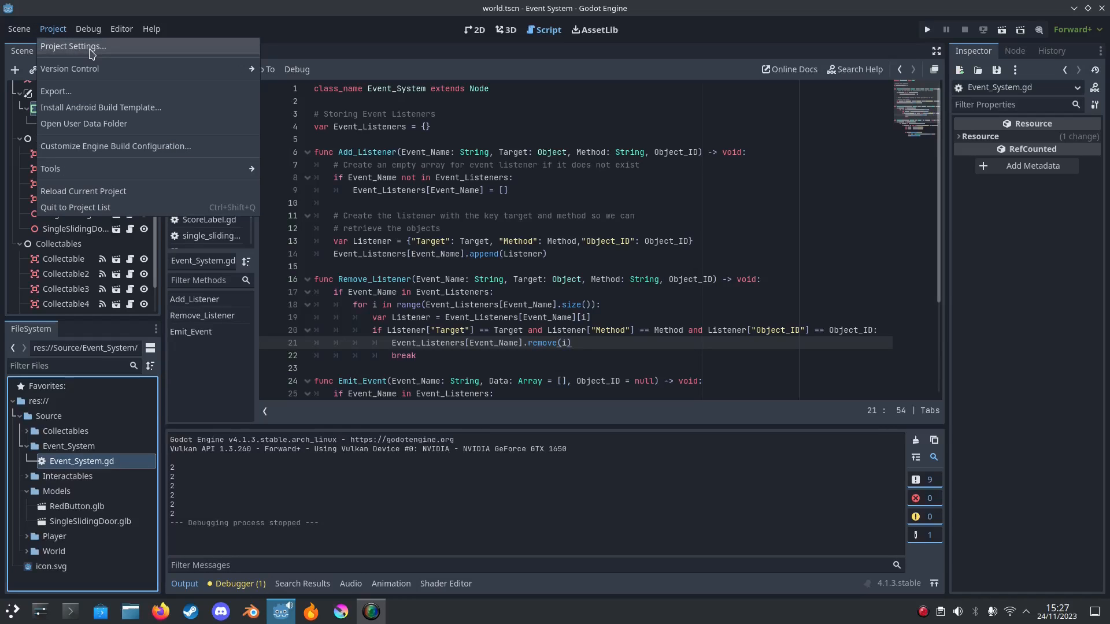
pyautogui.click(71, 46)
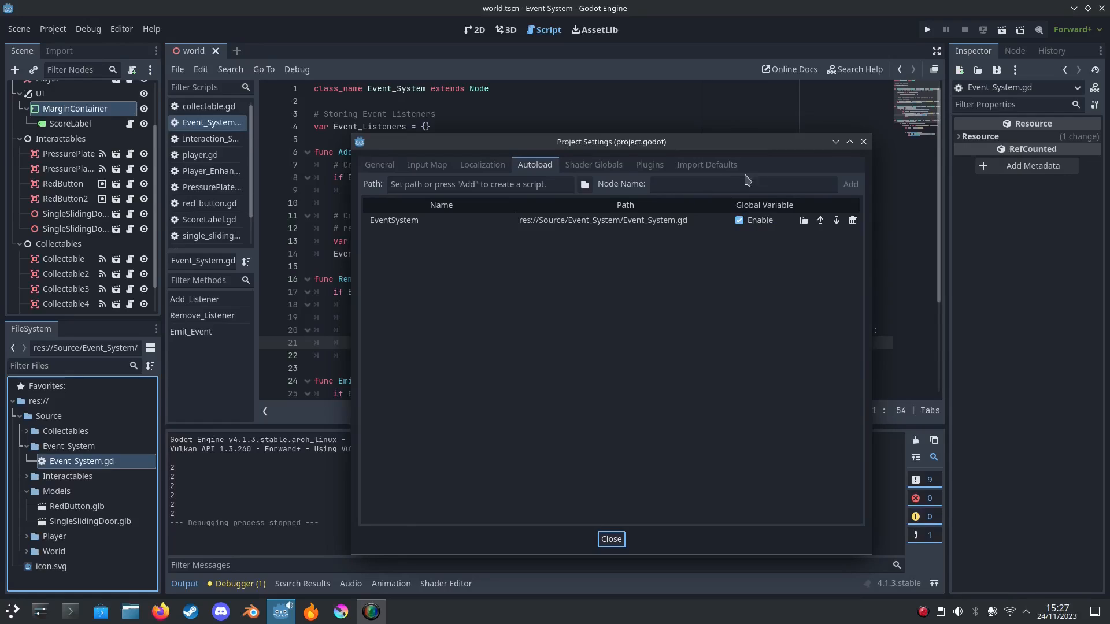
pyautogui.click(744, 184)
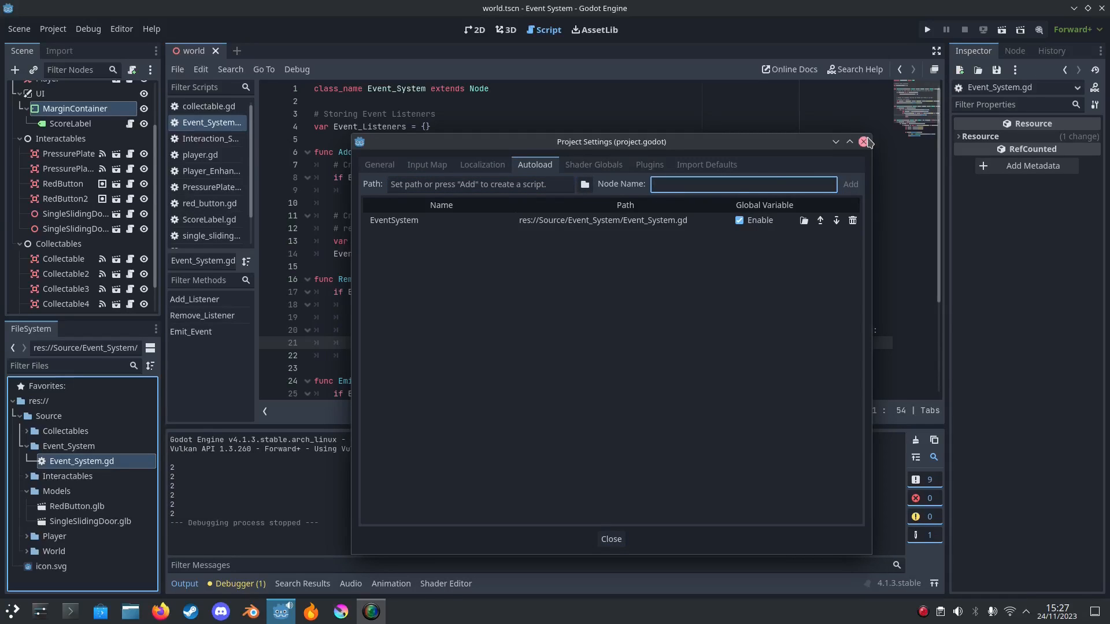
pyautogui.moveTo(866, 142)
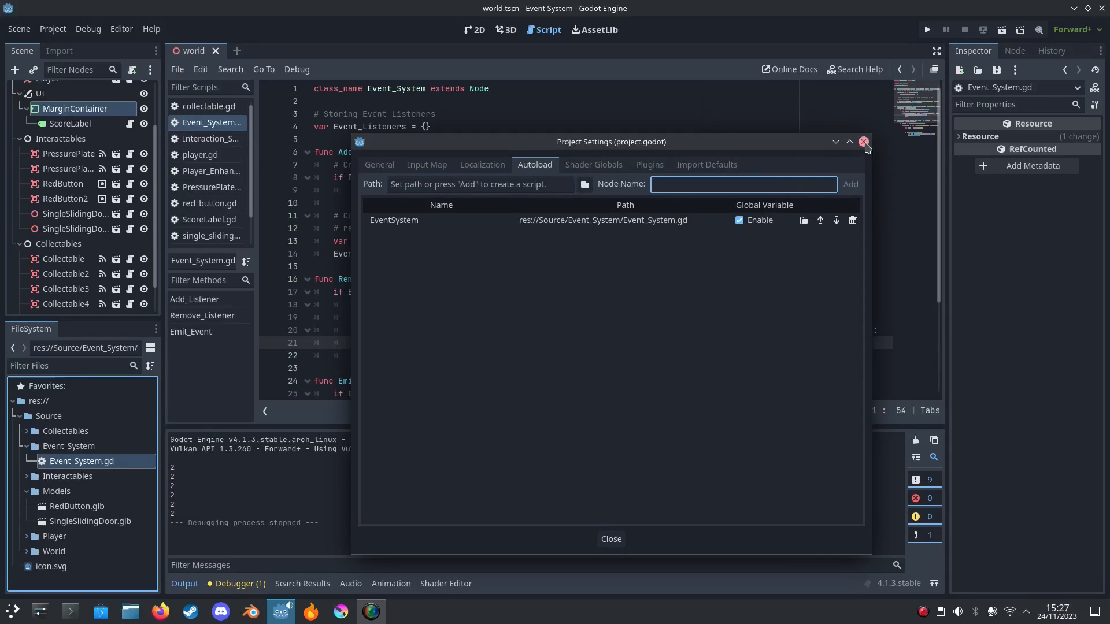
pyautogui.click(865, 141)
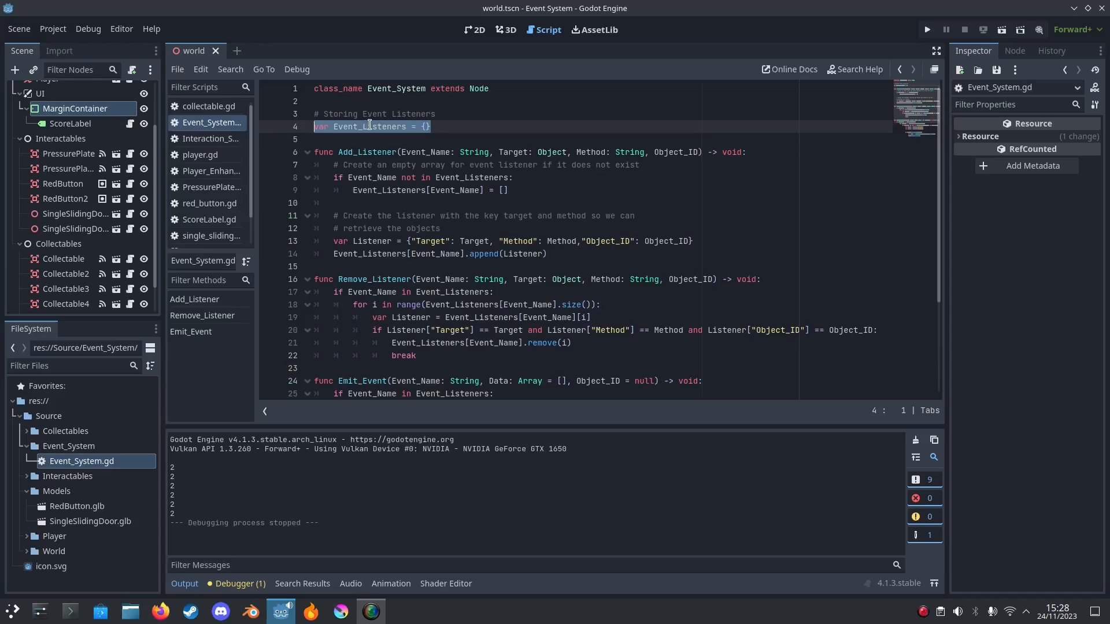
pyautogui.doubleClick(368, 126)
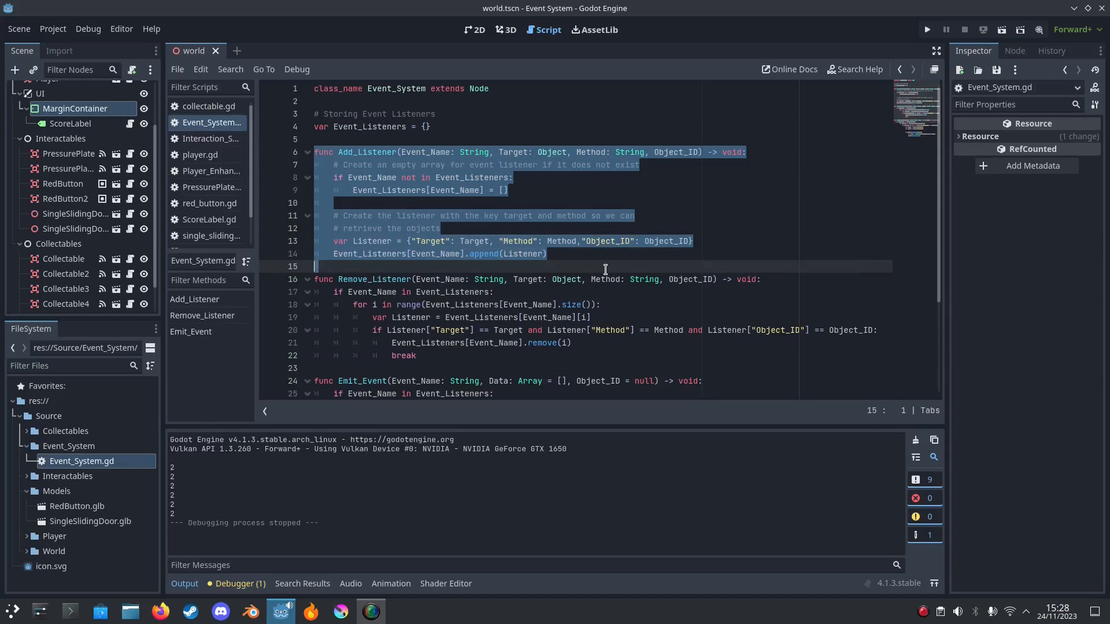
pyautogui.doubleClick(367, 152)
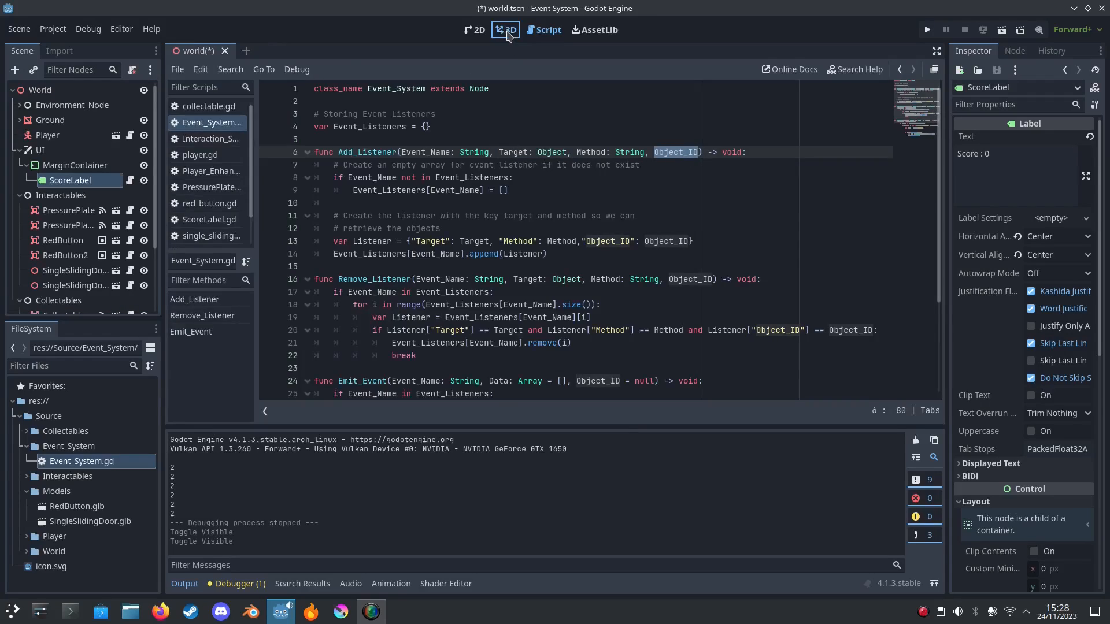
# Step: In 3D view, confirm RedButton and SingleSlidingDoor share Target ID 1 in the Inspector
pyautogui.click(505, 30)
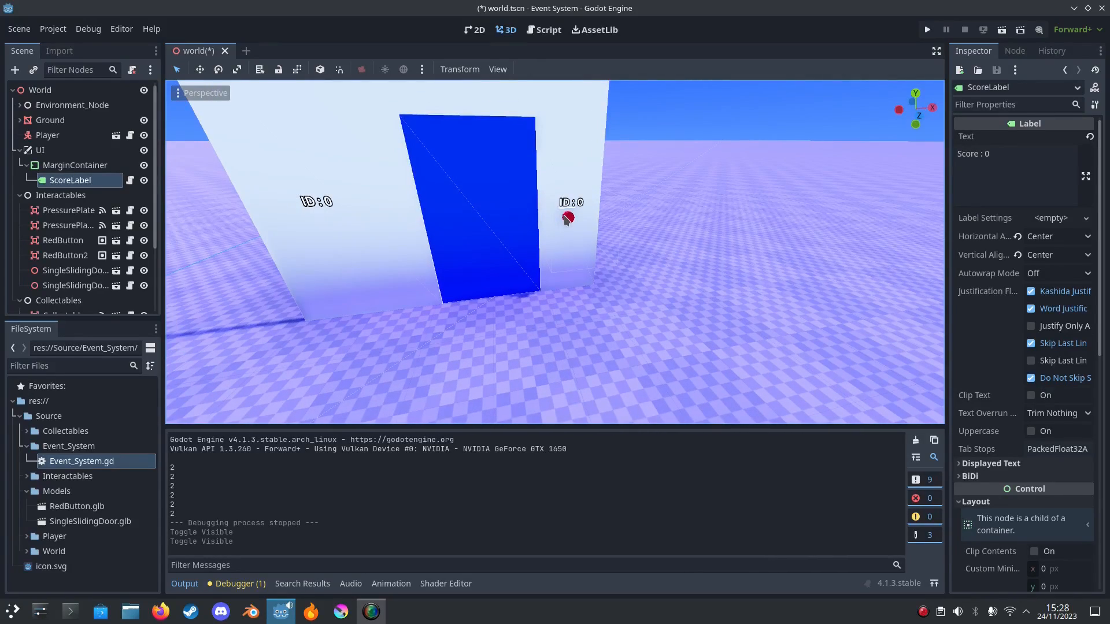
pyautogui.click(62, 241)
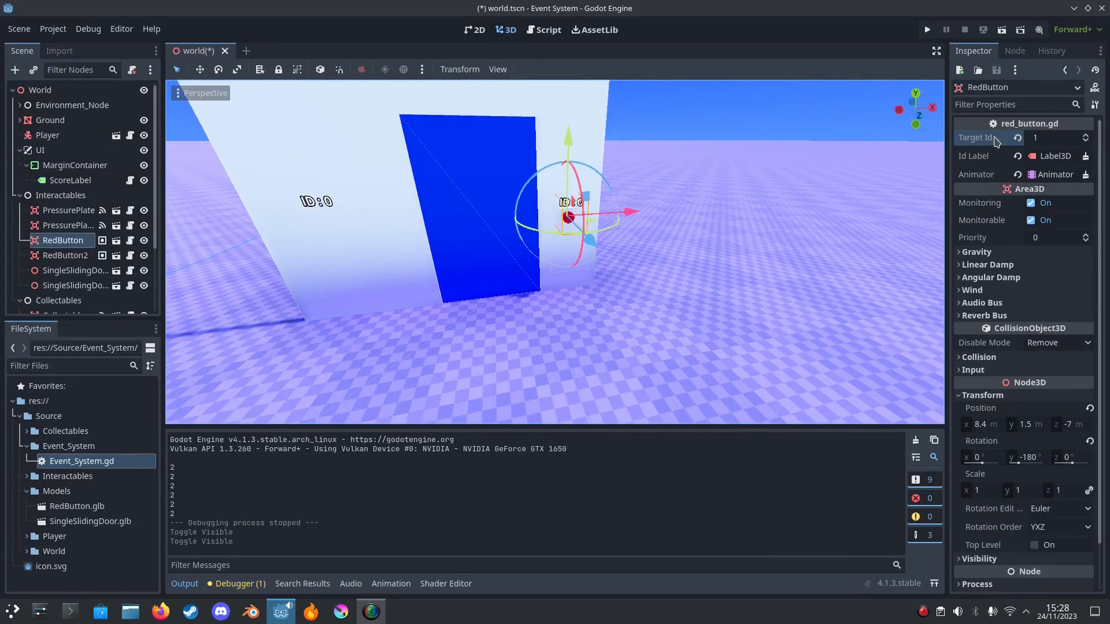
pyautogui.click(76, 271)
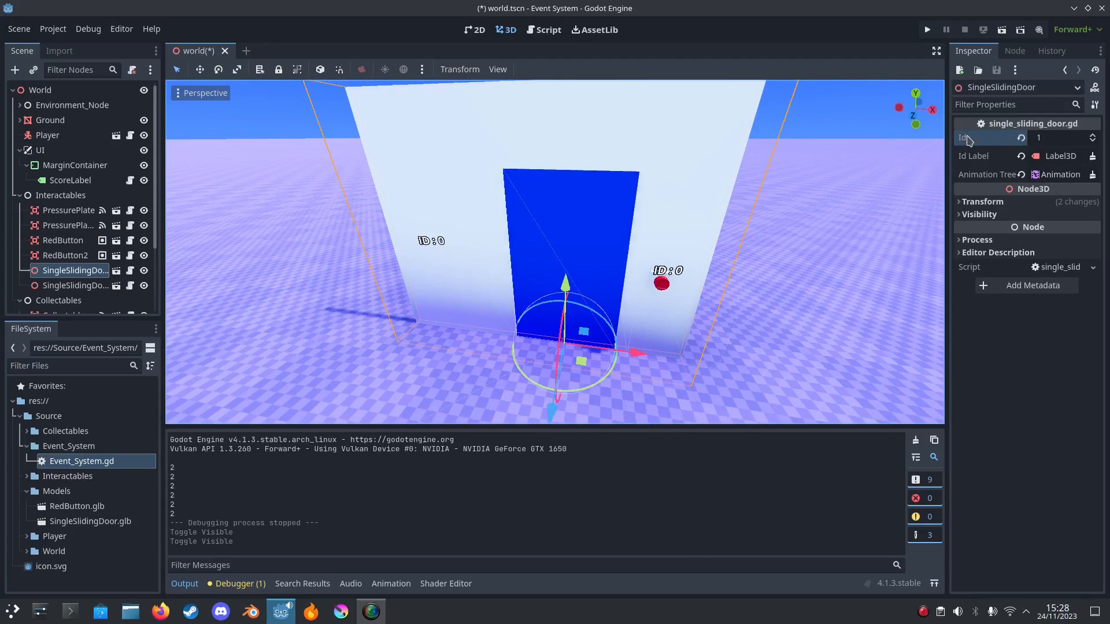
pyautogui.click(64, 240)
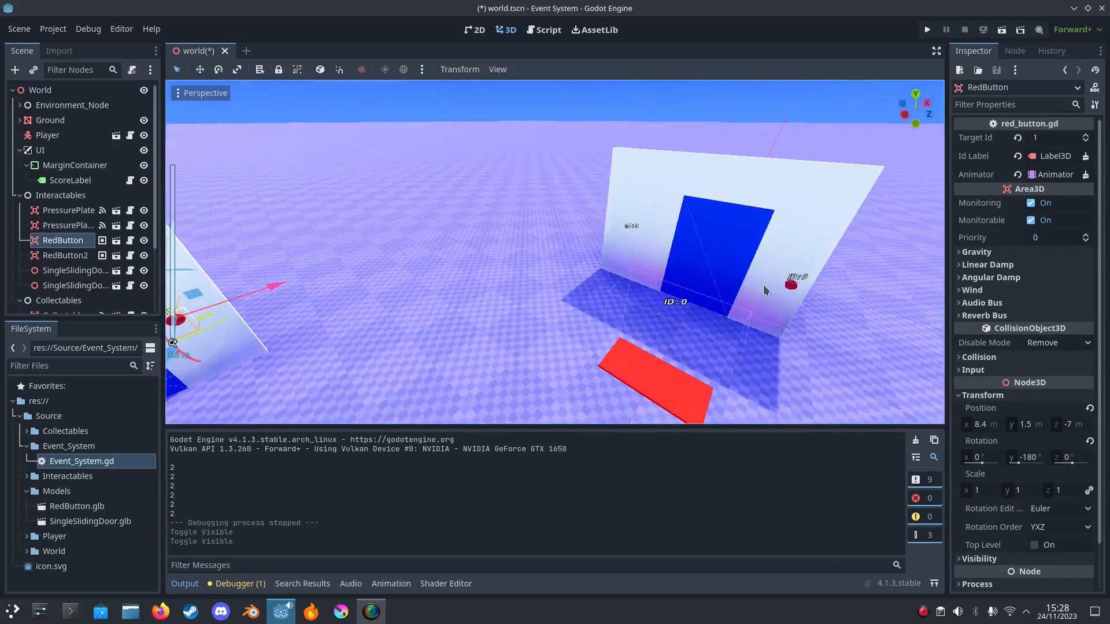
# Step: Confirm SingleSlidingDoor2 and PressurePlate use ID 2, save the world scene and return to Event_System.gd
pyautogui.click(68, 210)
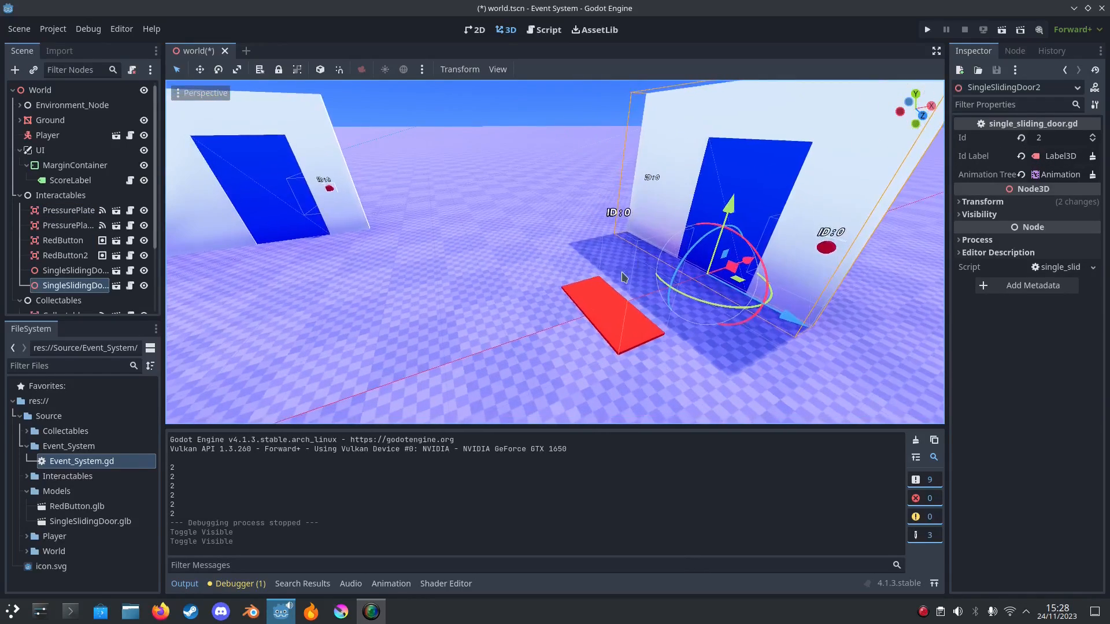
pyautogui.click(68, 211)
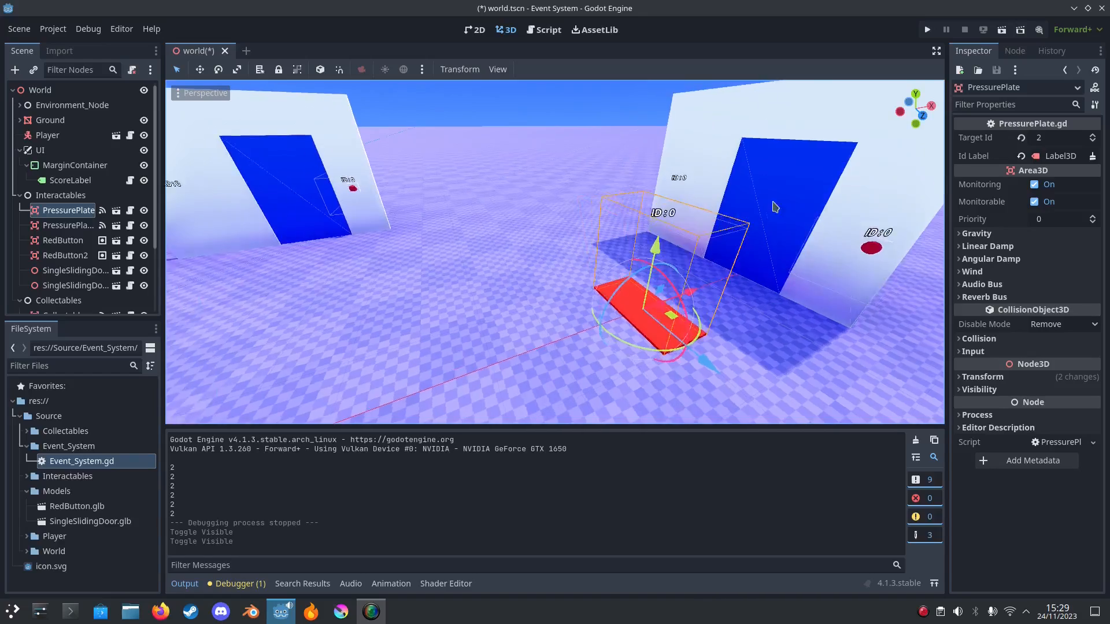
pyautogui.click(72, 271)
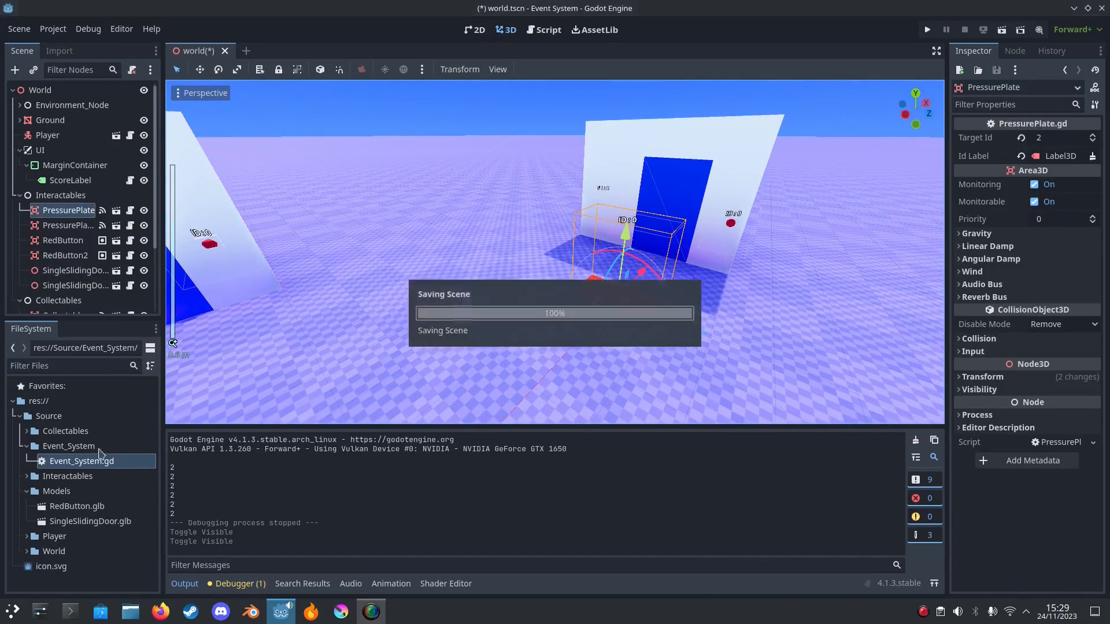
pyautogui.click(547, 31)
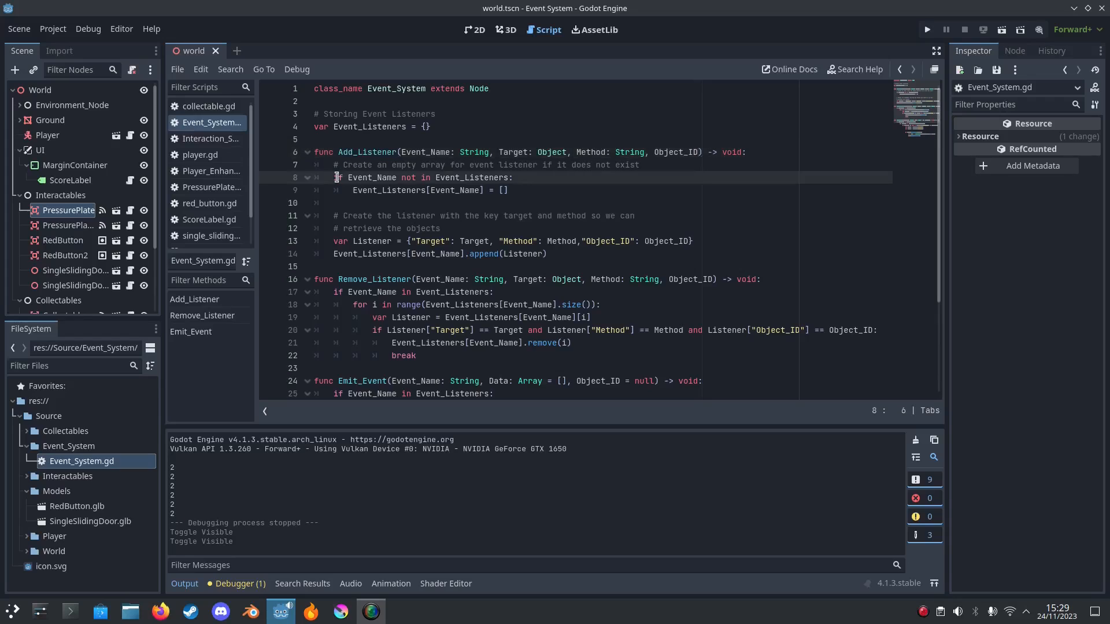
pyautogui.doubleClick(372, 177)
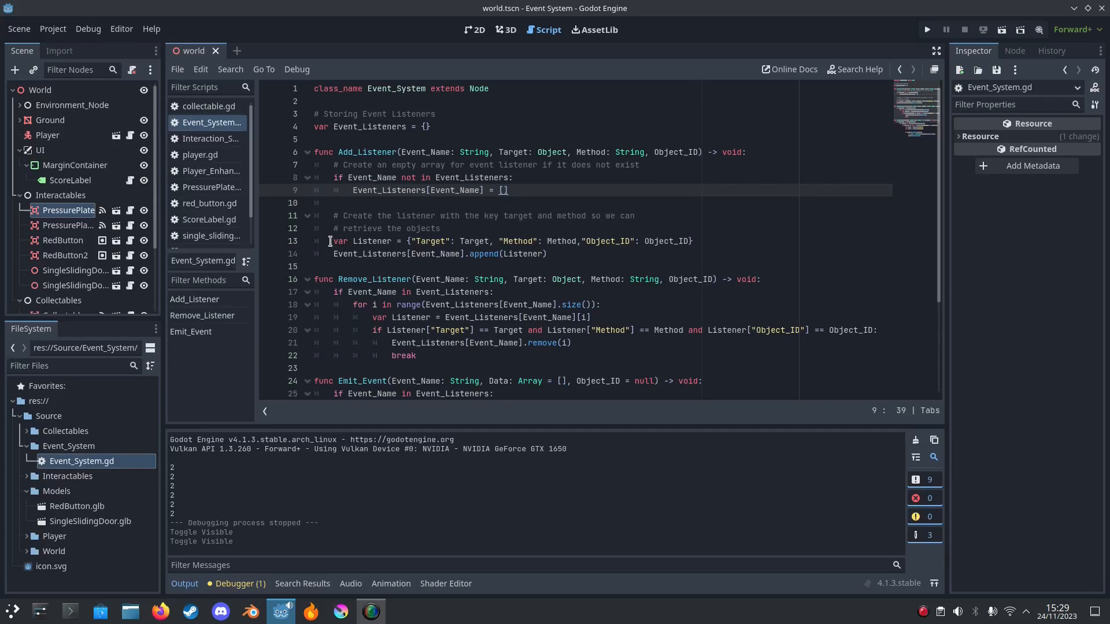
pyautogui.doubleClick(432, 240)
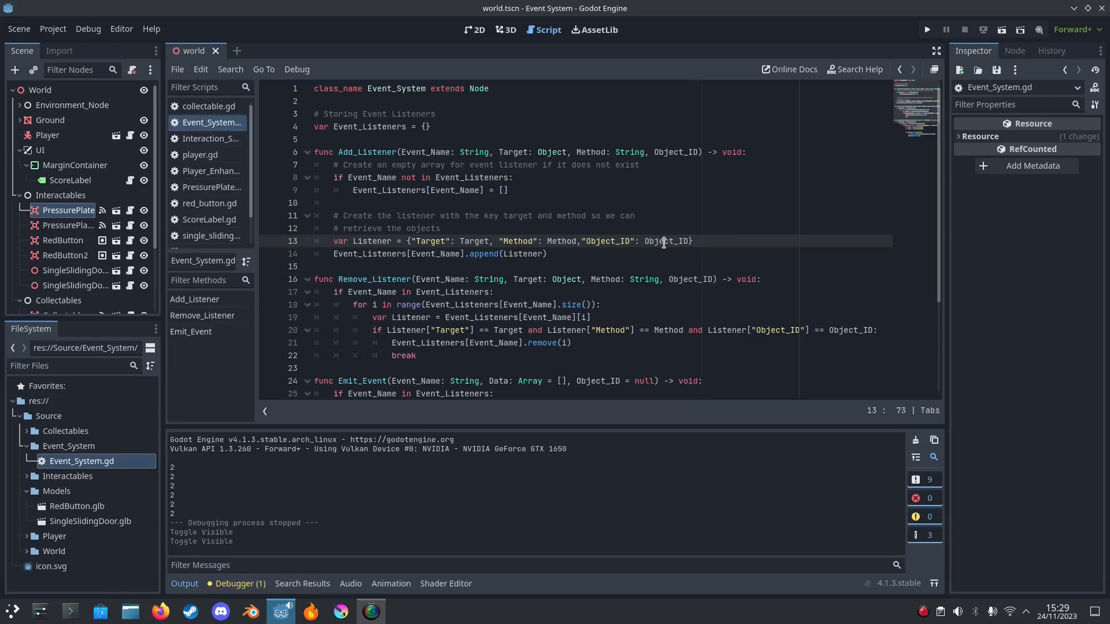
pyautogui.doubleClick(663, 241)
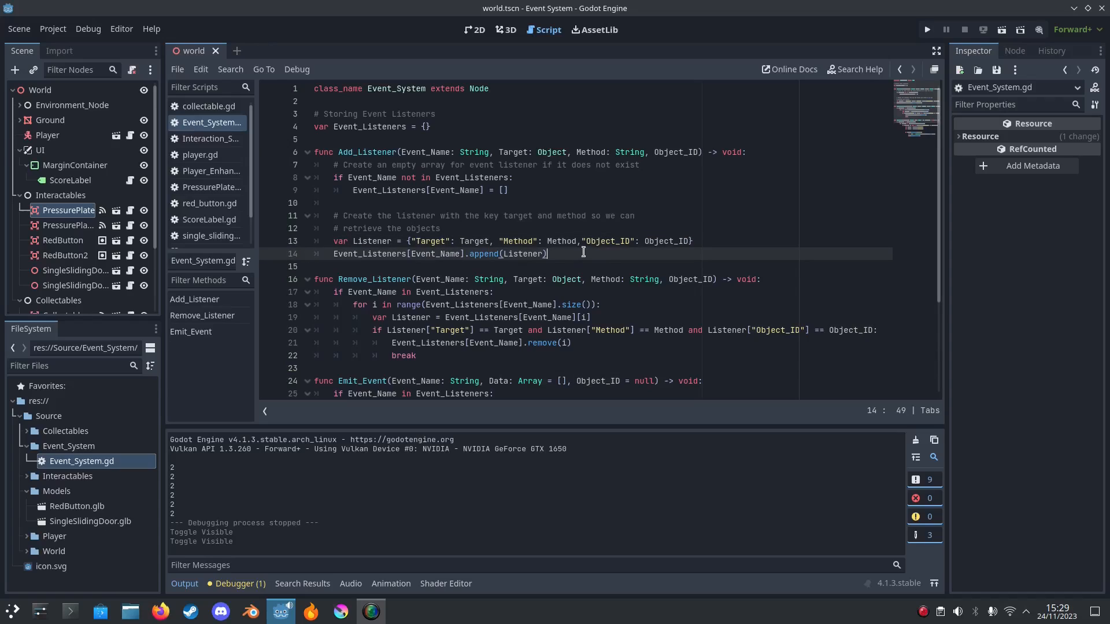
pyautogui.doubleClick(369, 253)
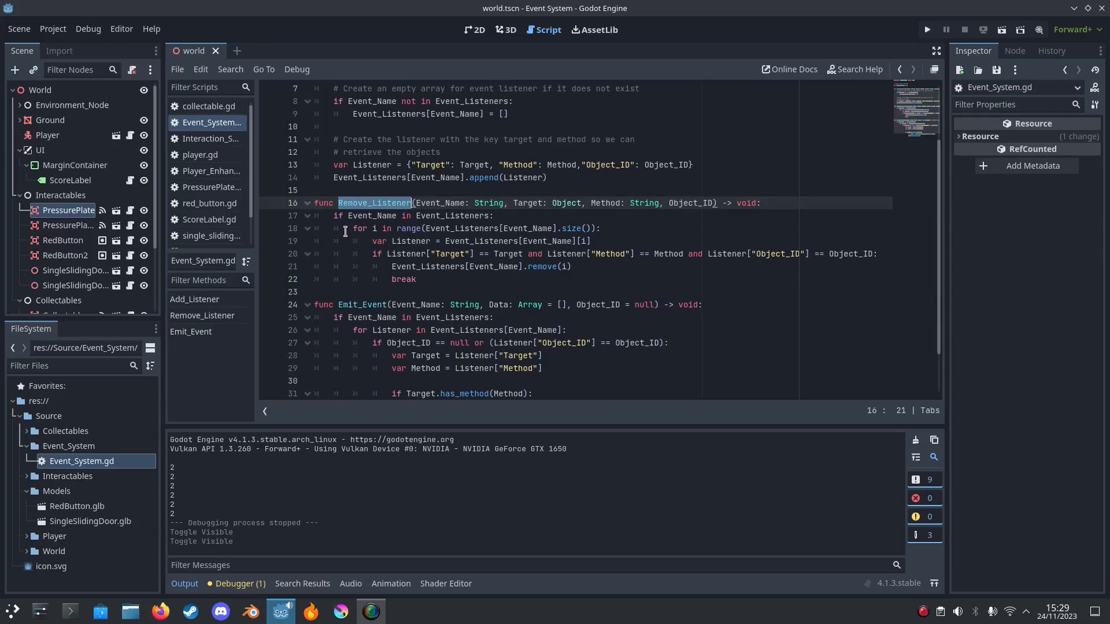
pyautogui.click(465, 228)
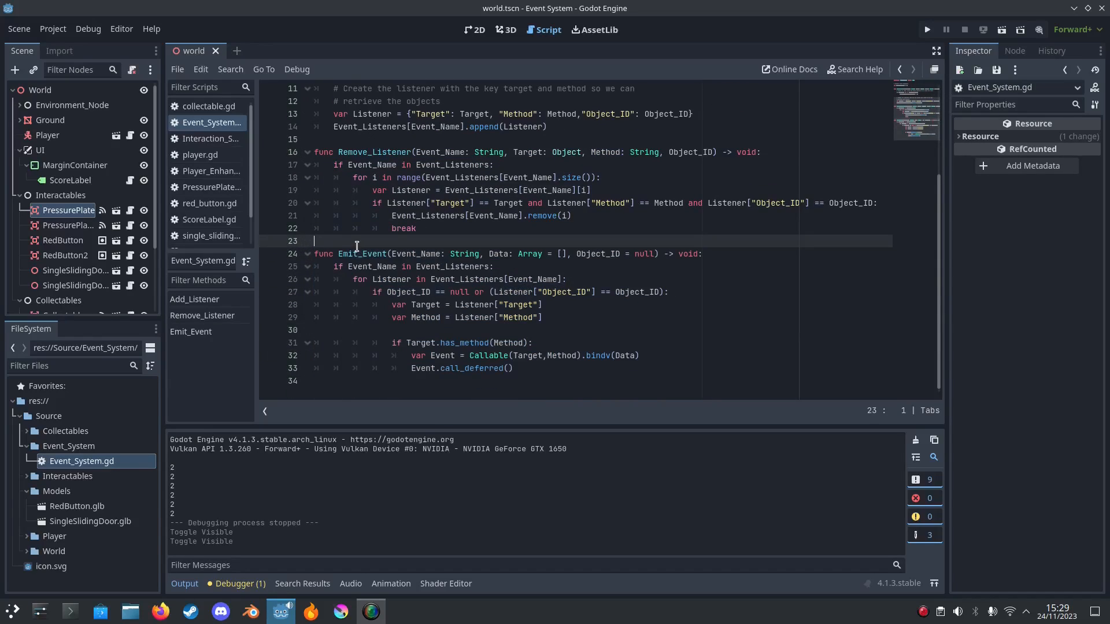
pyautogui.doubleClick(362, 253)
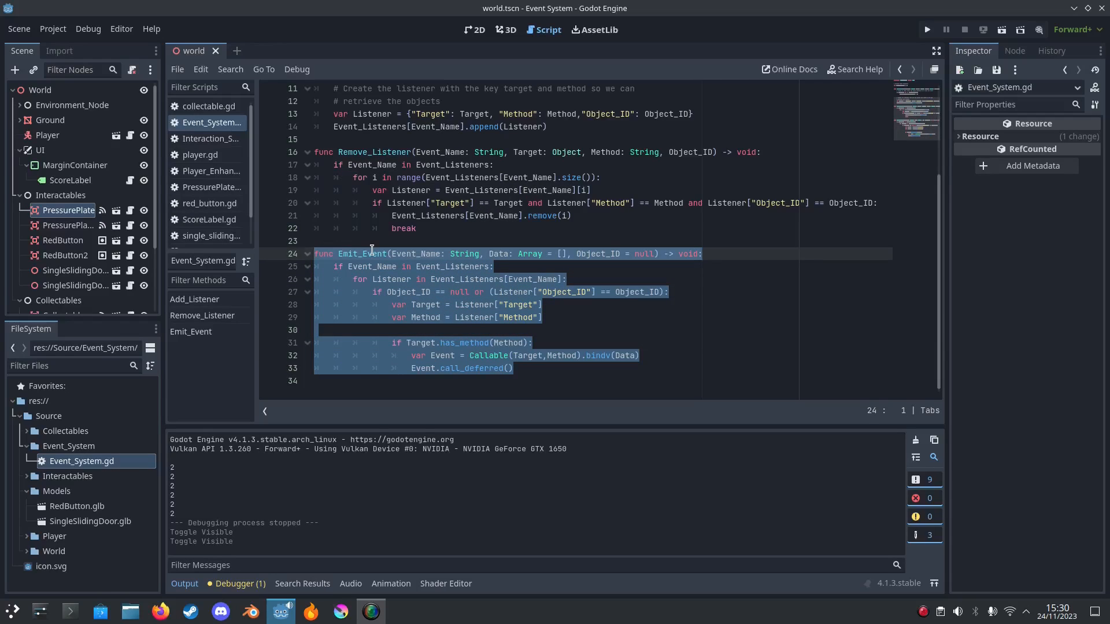
pyautogui.click(520, 253)
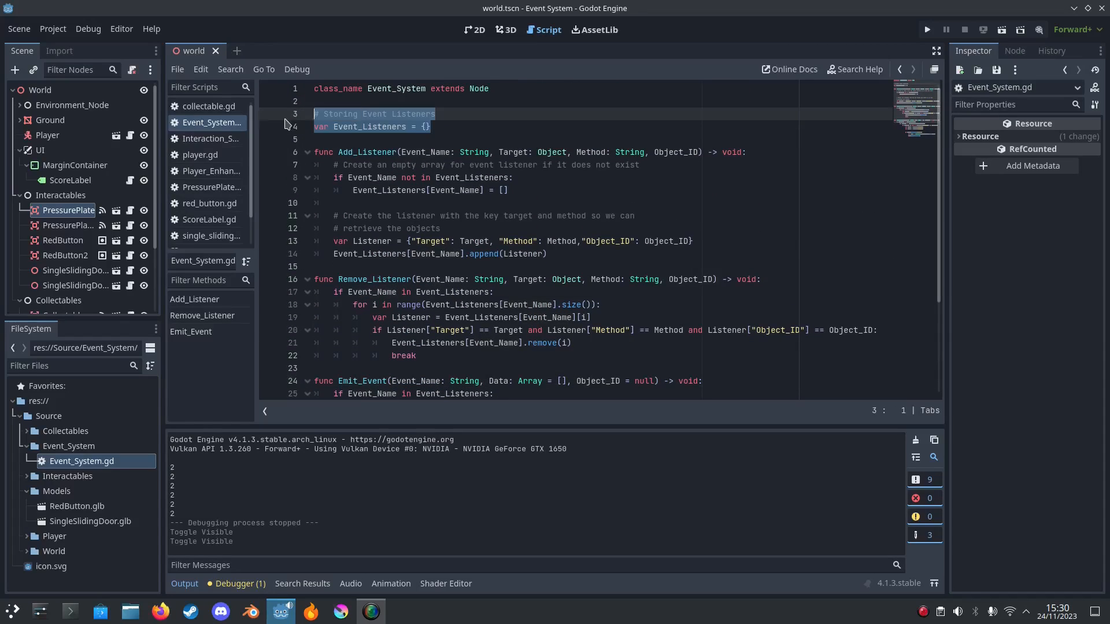
pyautogui.scroll(-3)
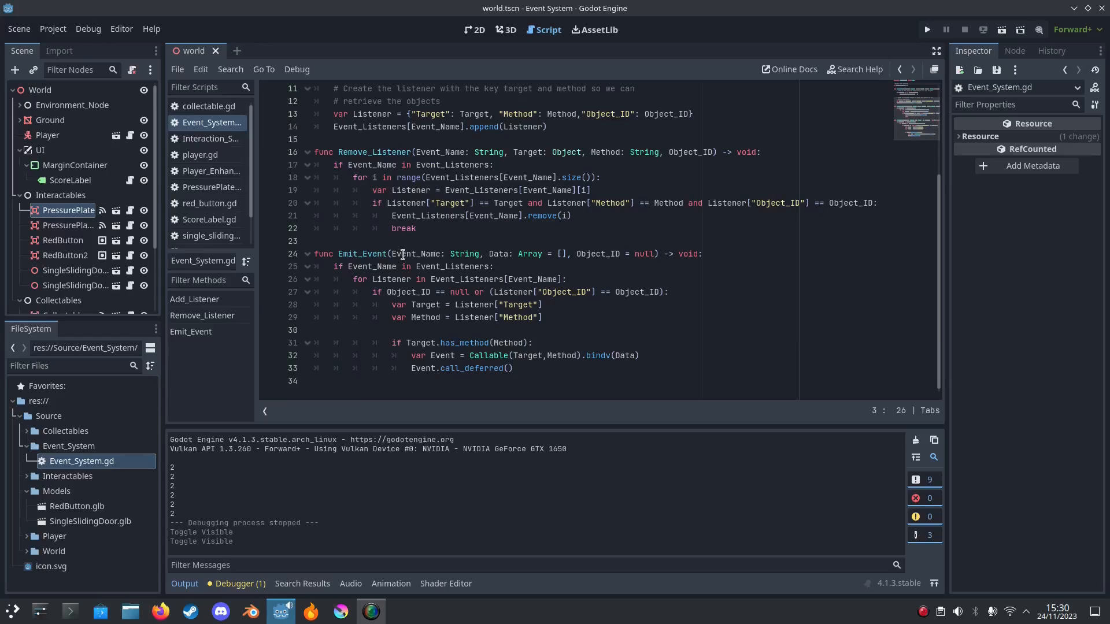
pyautogui.doubleClick(416, 253)
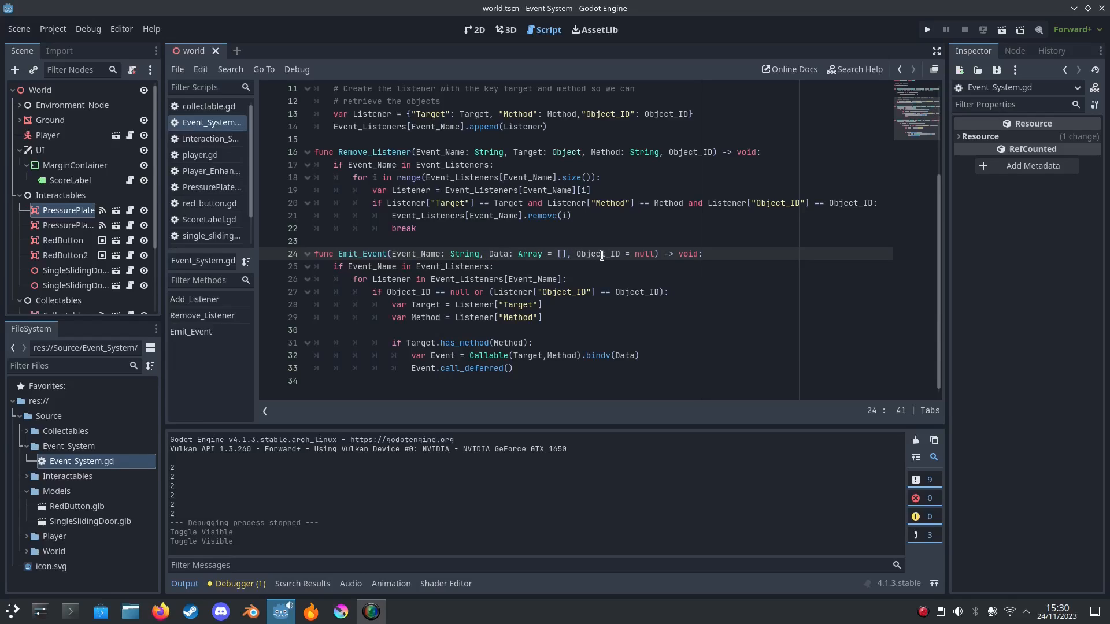
pyautogui.doubleClick(597, 253)
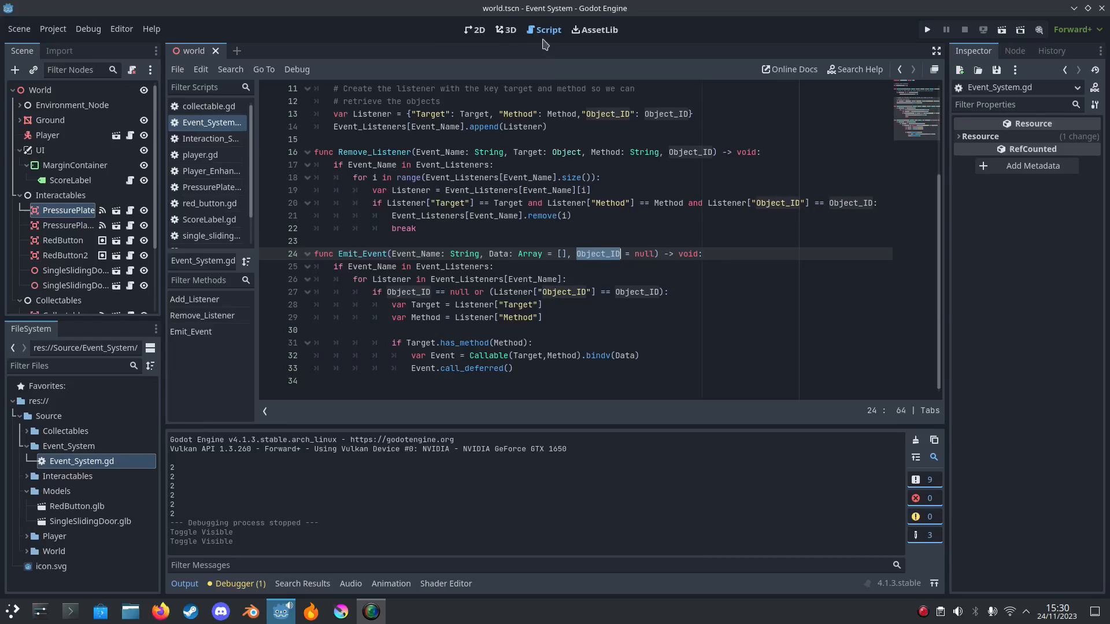
pyautogui.click(506, 30)
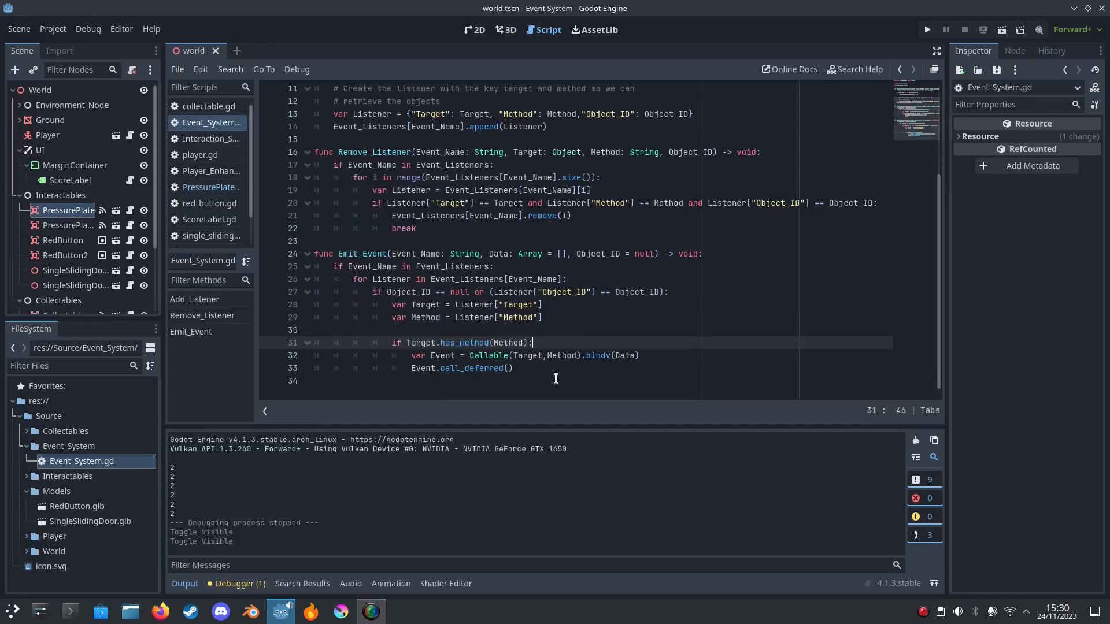
pyautogui.doubleClick(464, 343)
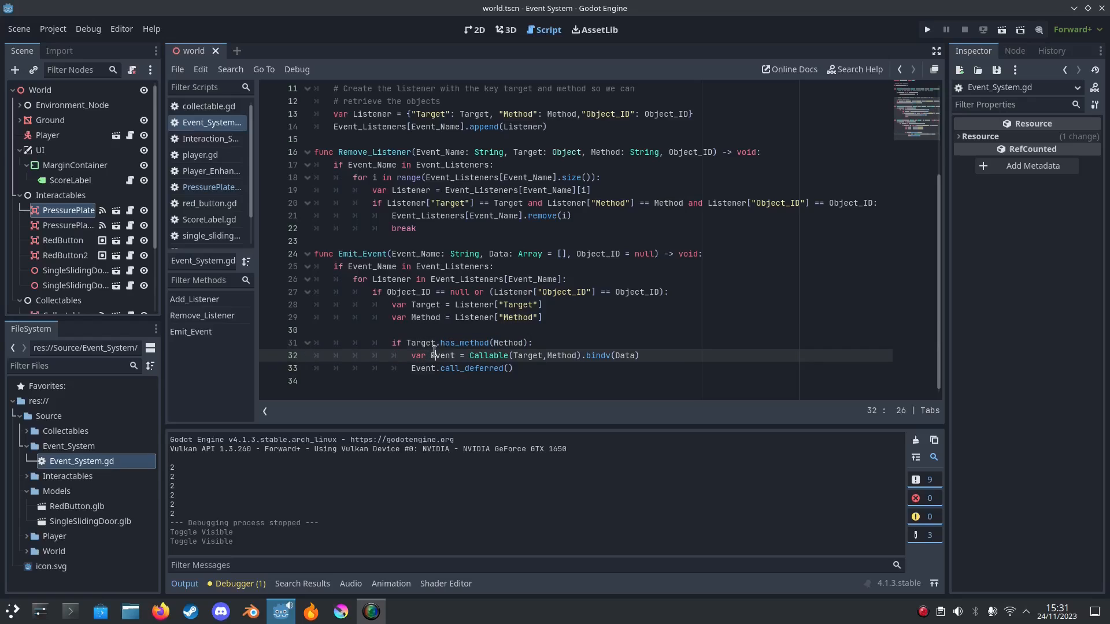
pyautogui.click(560, 355)
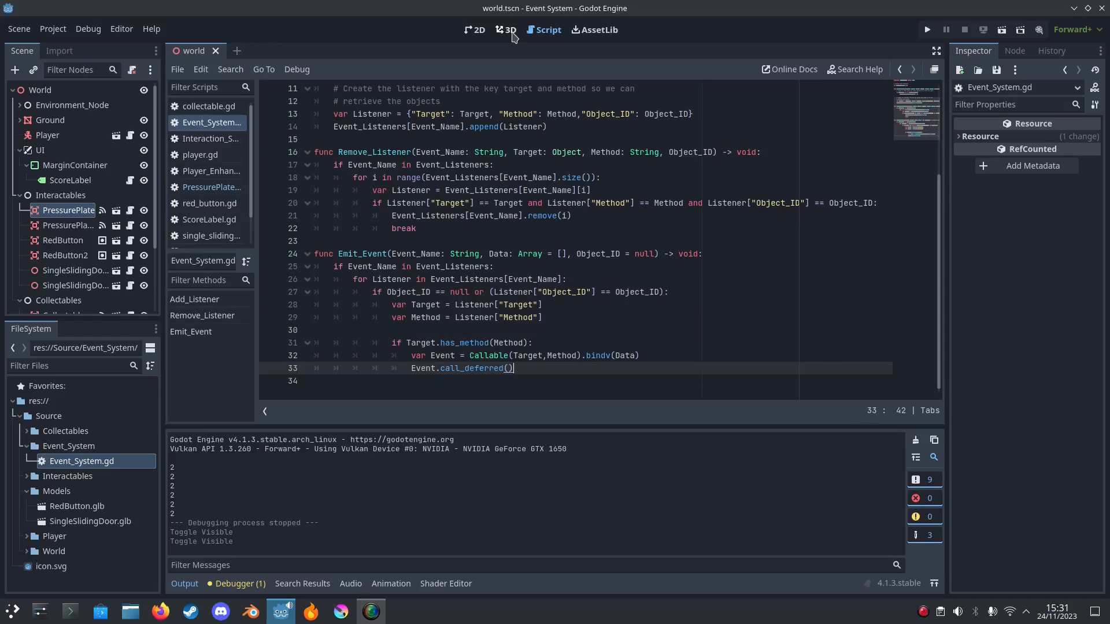
# Step: Open red_button.gd from the RedButton node and highlight the Interactable event name in Interact
pyautogui.click(506, 30)
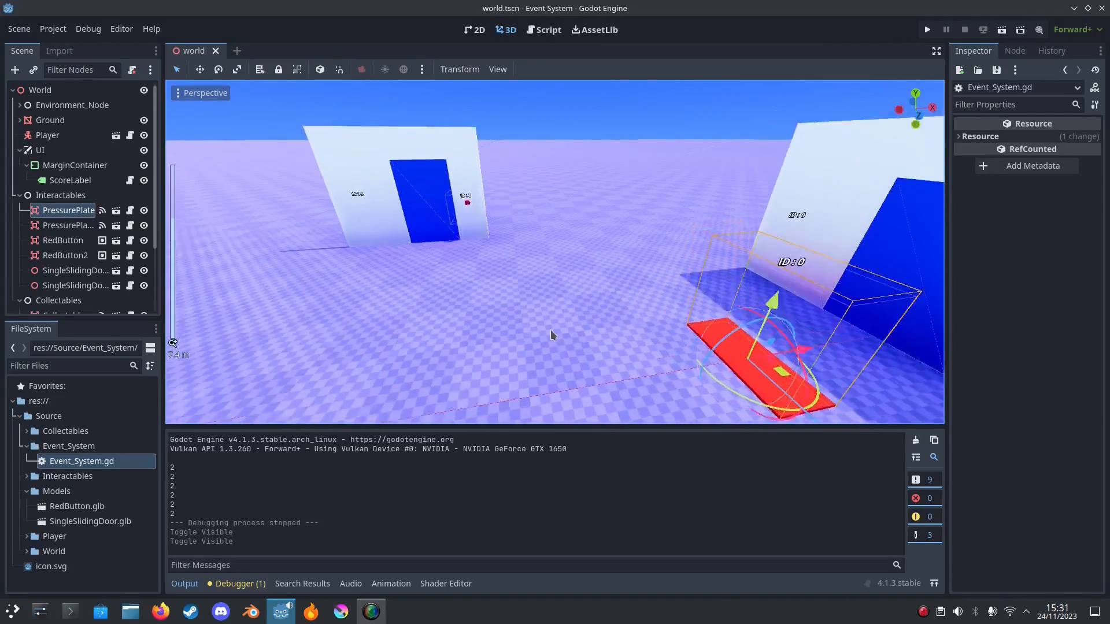
pyautogui.click(62, 240)
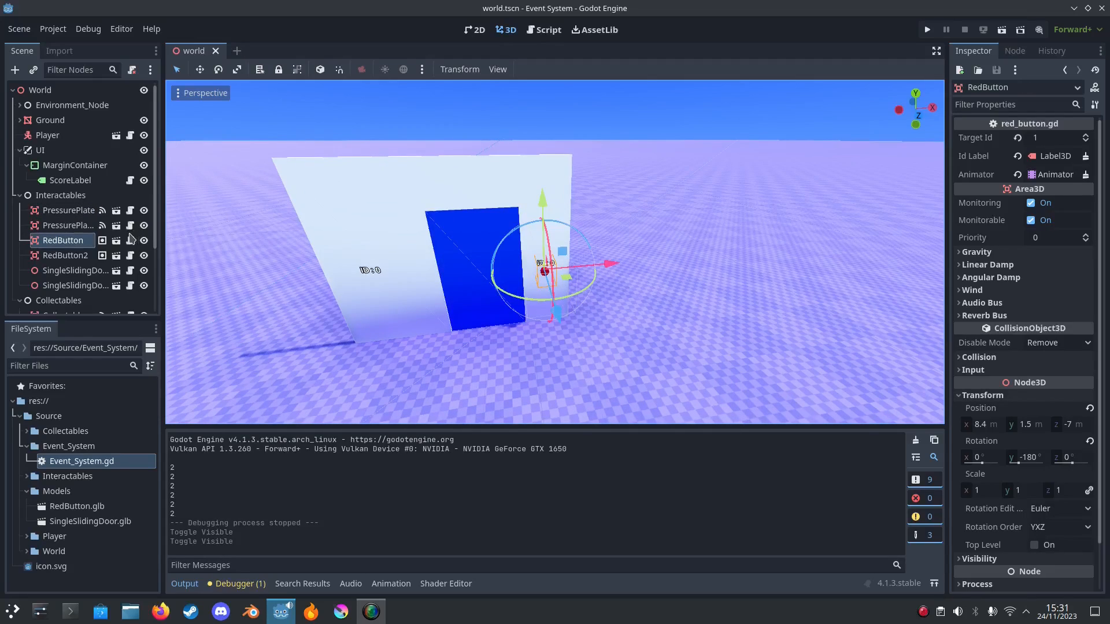
pyautogui.click(543, 30)
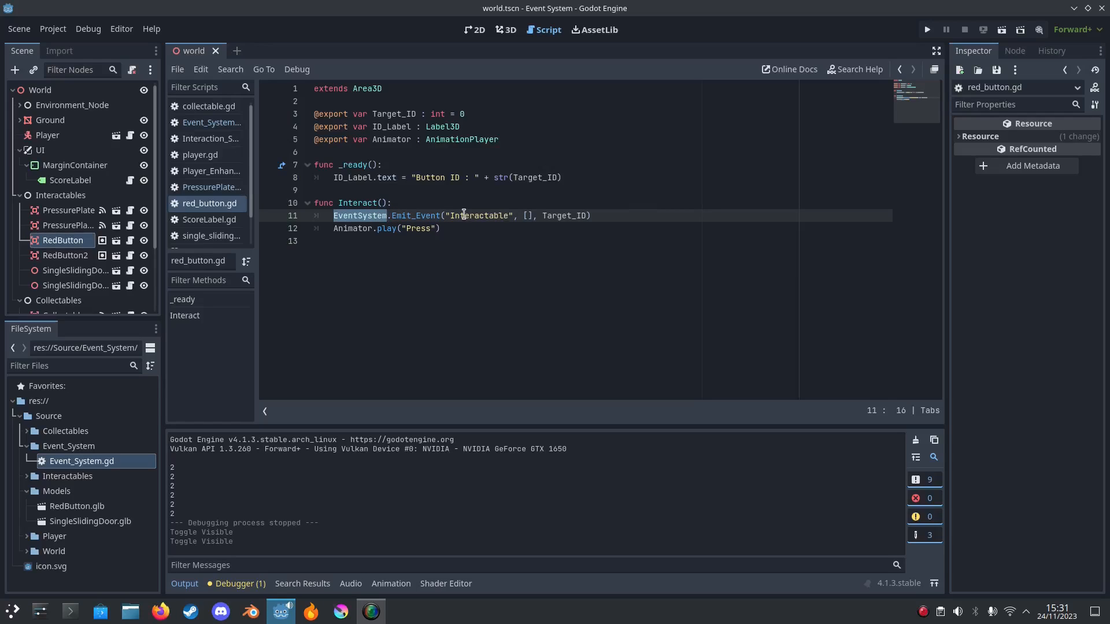
pyautogui.doubleClick(479, 215)
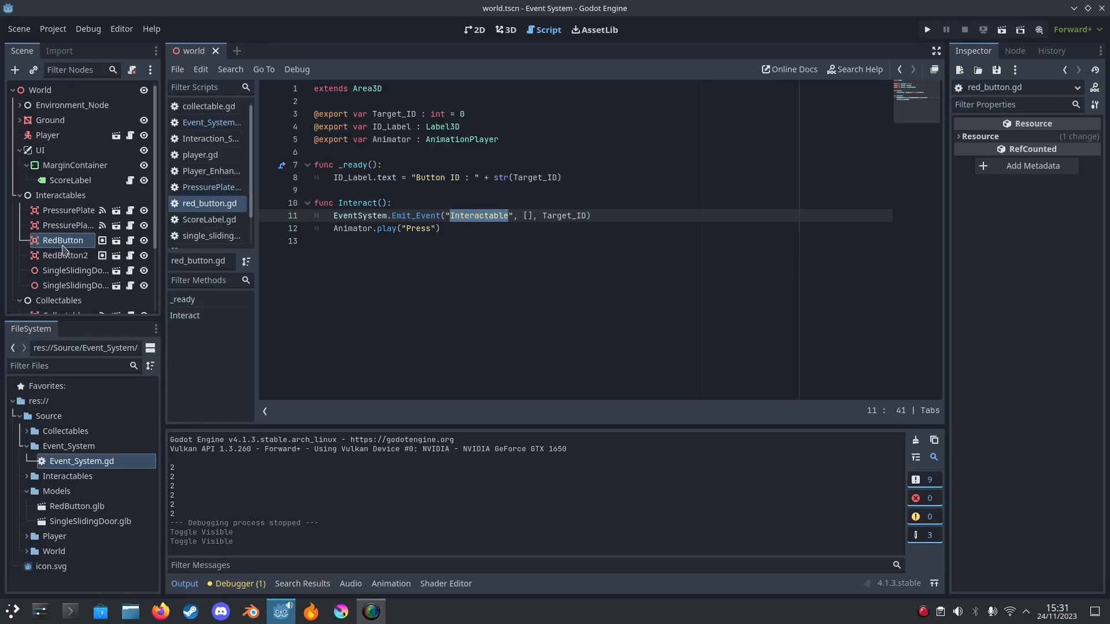
pyautogui.moveTo(128, 272)
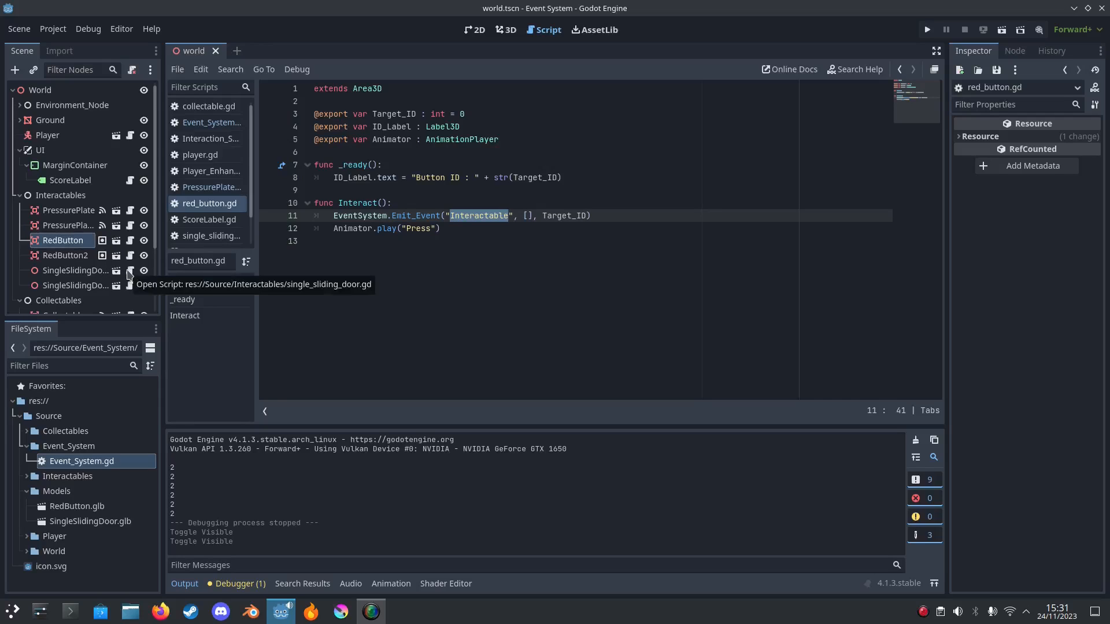
# Step: Open single_sliding_door.gd and review the Add_Listener call in _ready
pyautogui.click(209, 235)
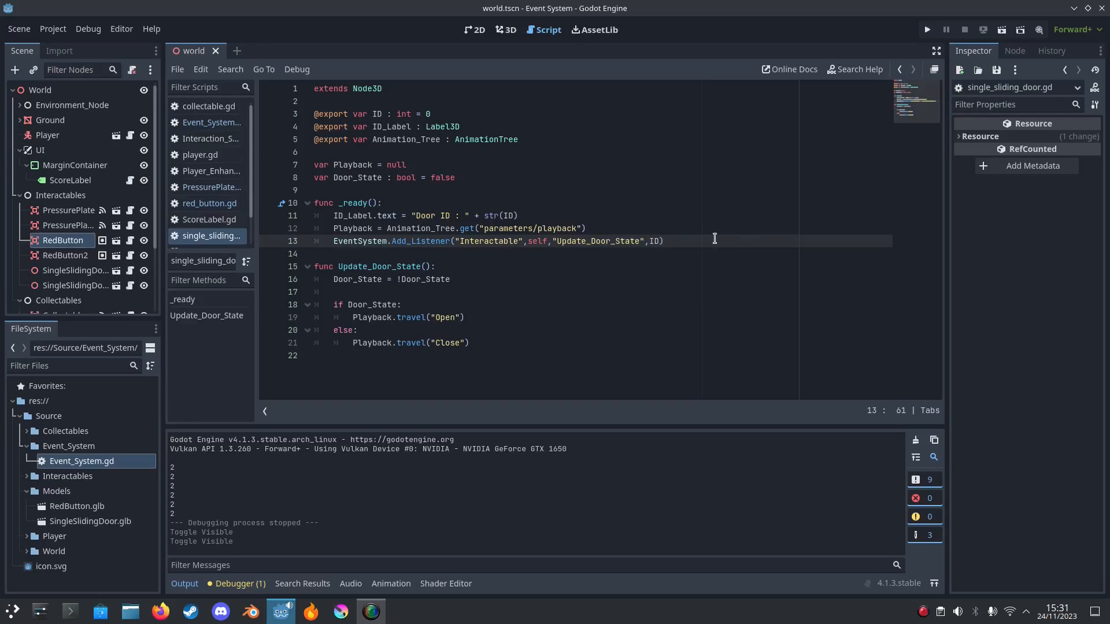
pyautogui.click(424, 240)
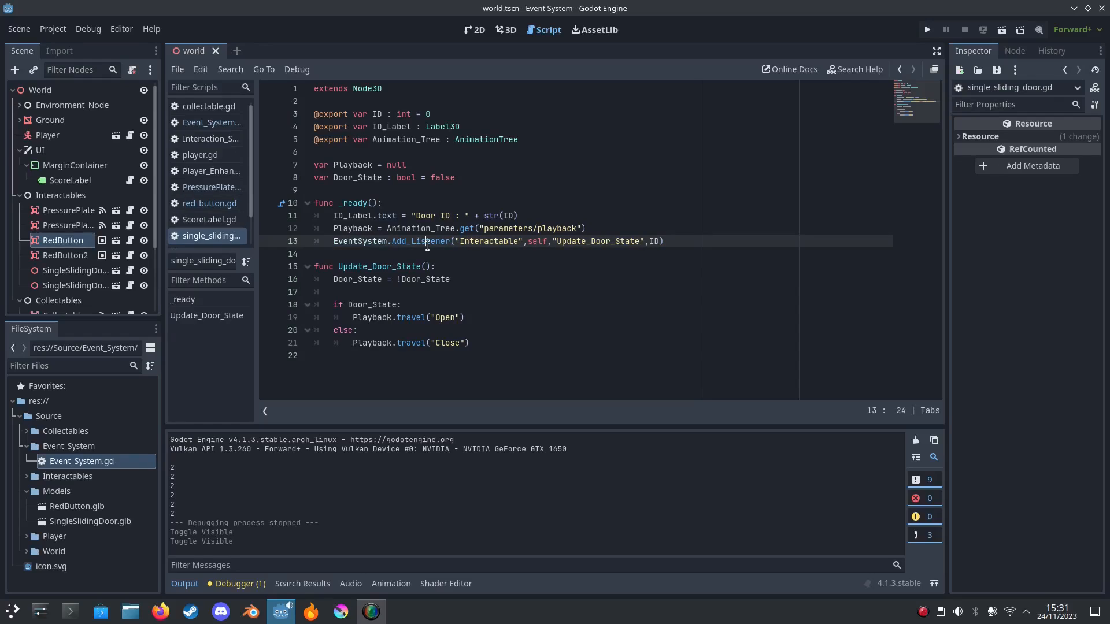
pyautogui.doubleClick(488, 241)
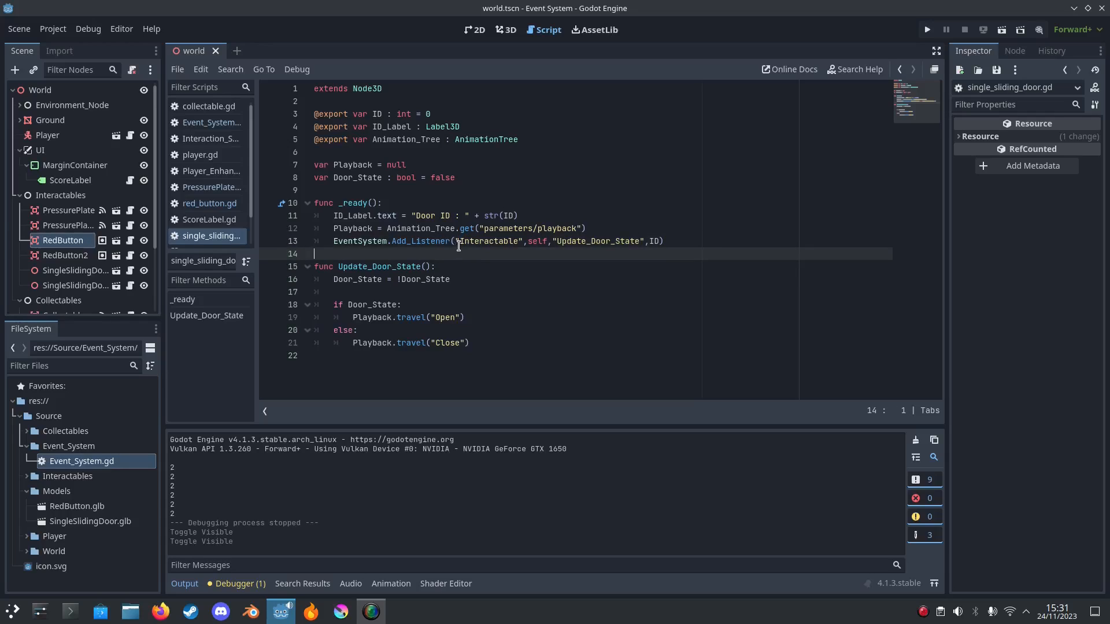
pyautogui.click(523, 241)
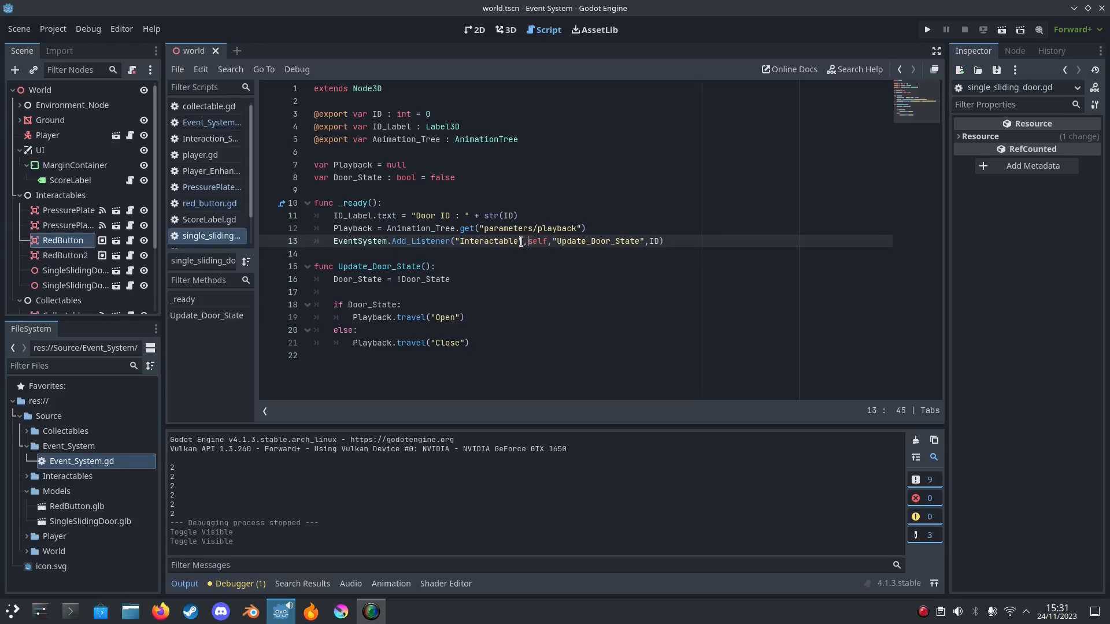
# Step: Highlight the Interactable event and Update_Door_State method names, then return to red_button.gd
pyautogui.doubleClick(486, 241)
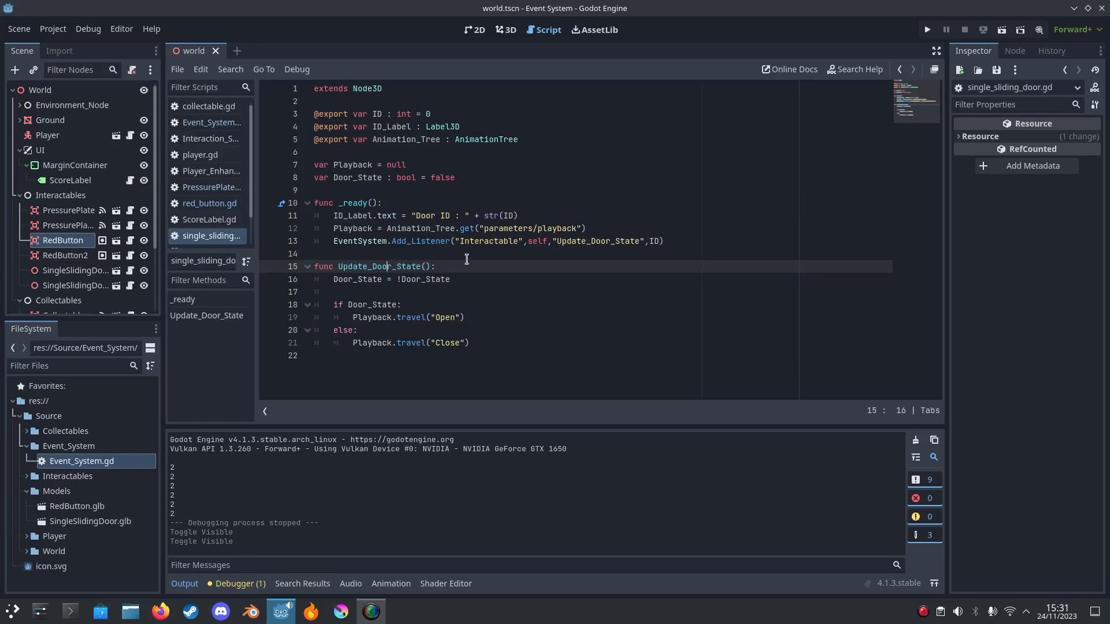
pyautogui.doubleClick(597, 240)
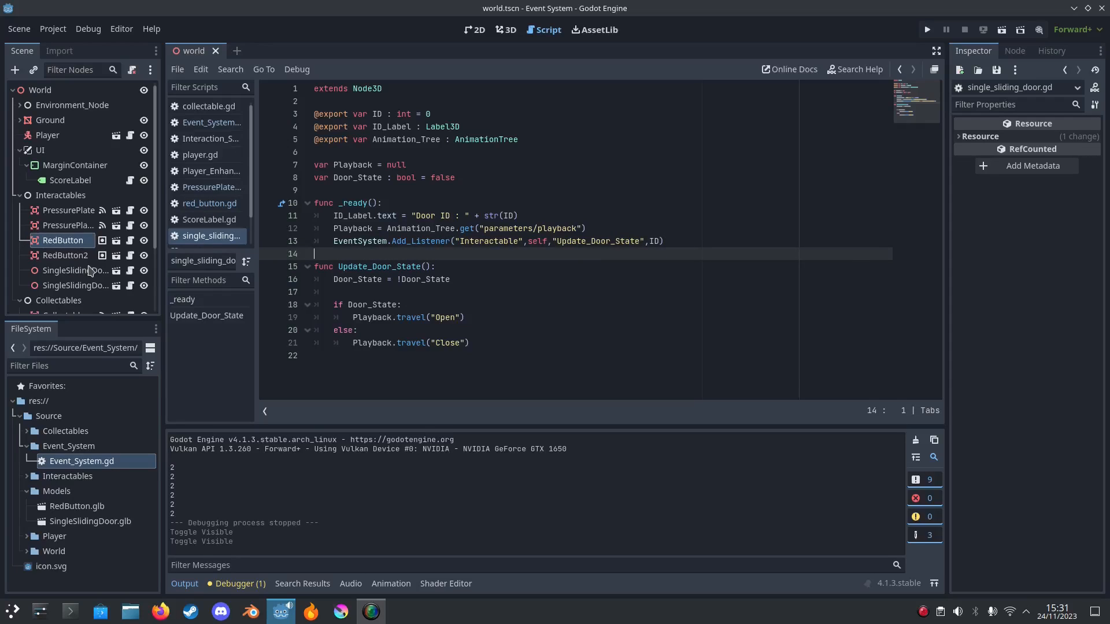
pyautogui.click(209, 203)
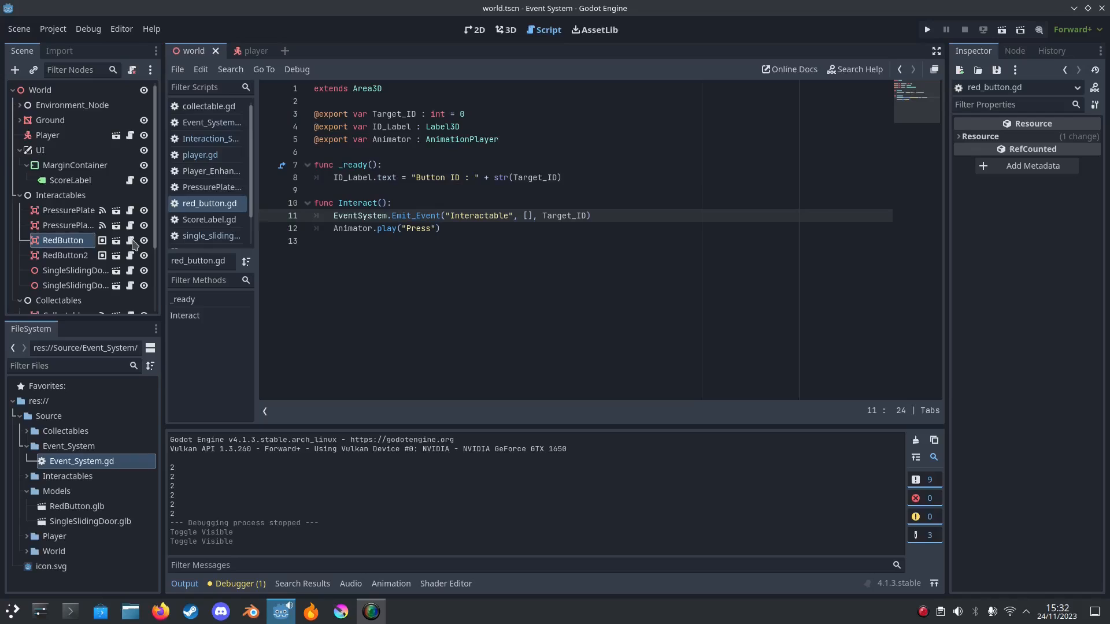
# Step: Highlight Target_ID in red_button.gd, then open collectable.gd from a Collectable node
pyautogui.doubleClick(356, 204)
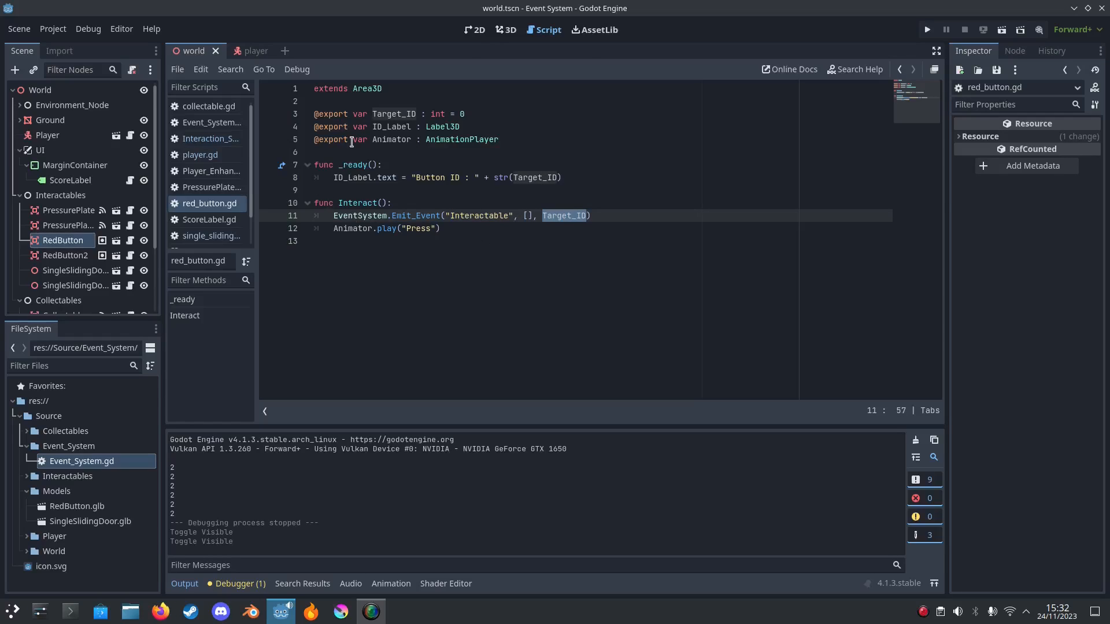
pyautogui.click(505, 30)
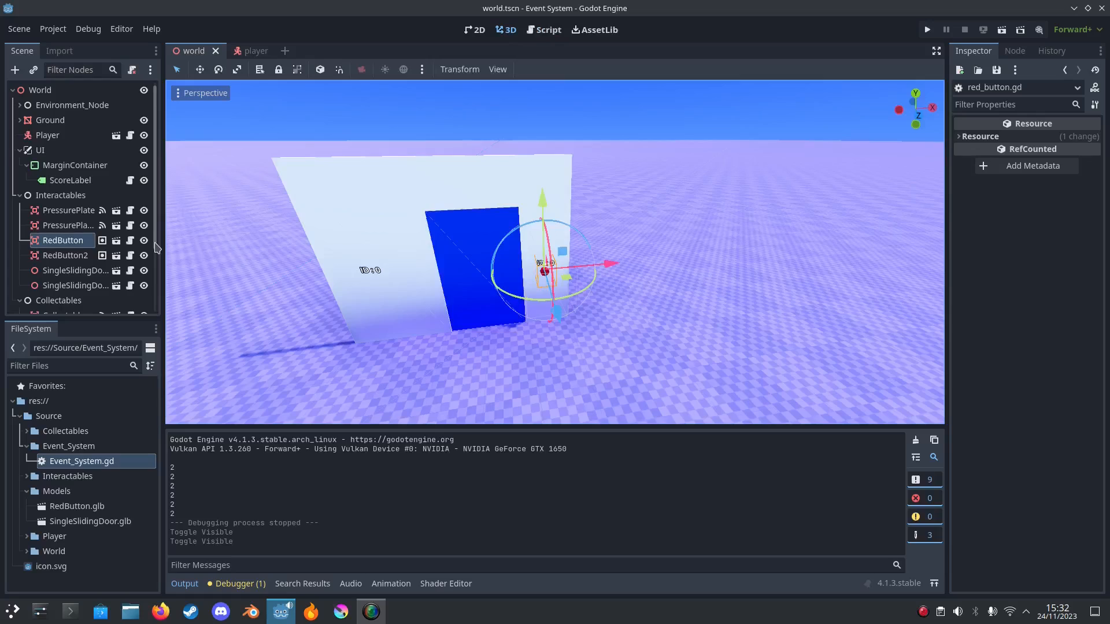
pyautogui.click(543, 30)
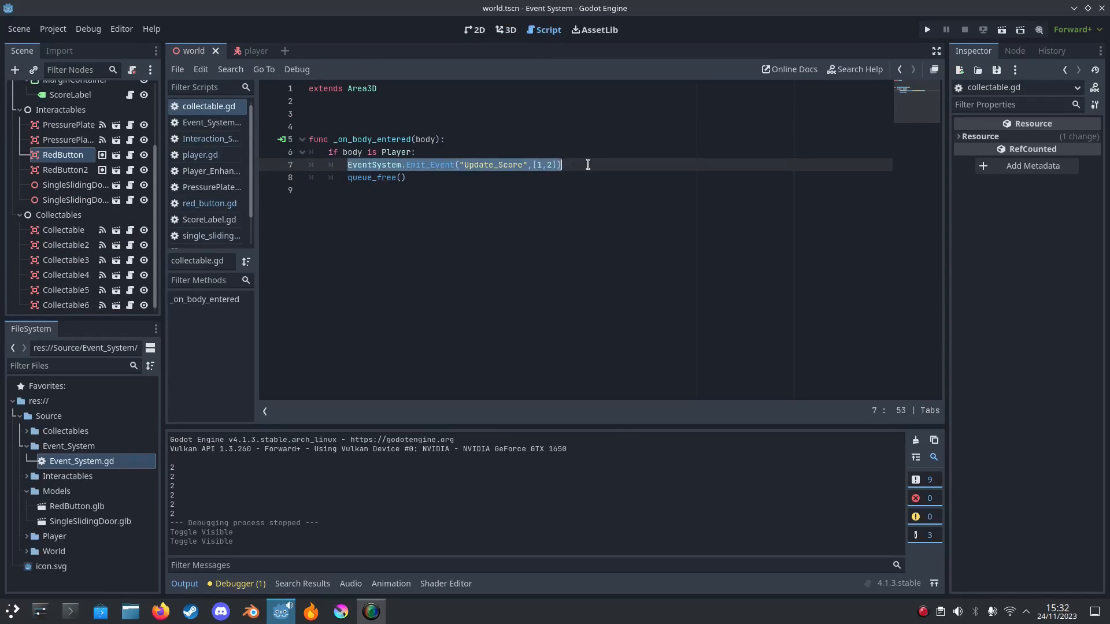
# Step: Change the Update_Score data to [1], review Value in ScoreLabel.gd, and view the Score label in 2D
pyautogui.doubleClick(490, 164)
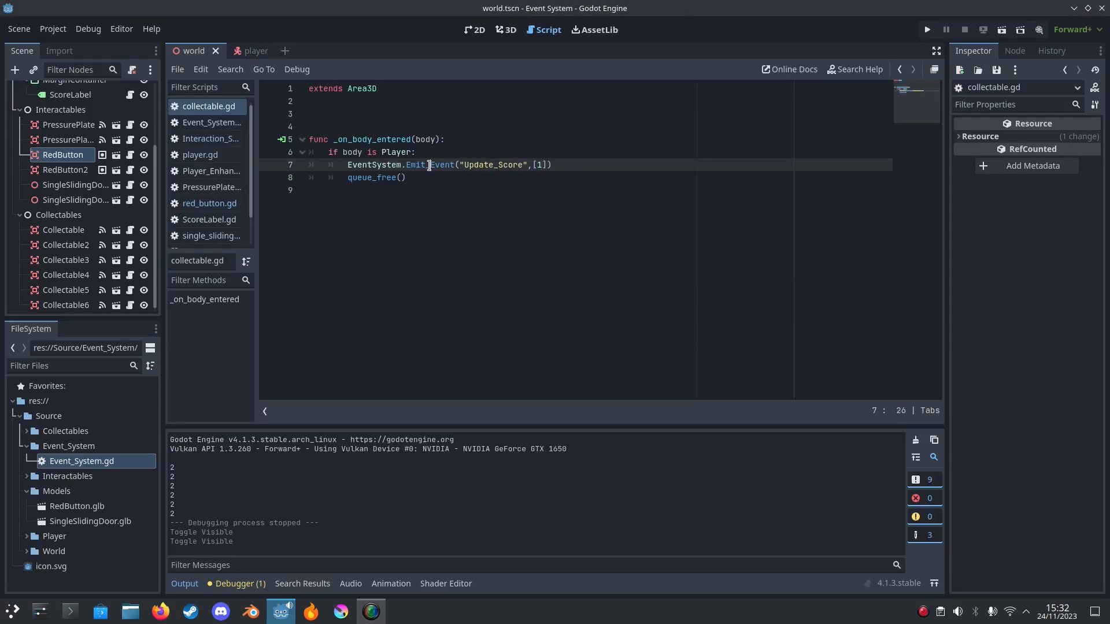
pyautogui.doubleClick(491, 164)
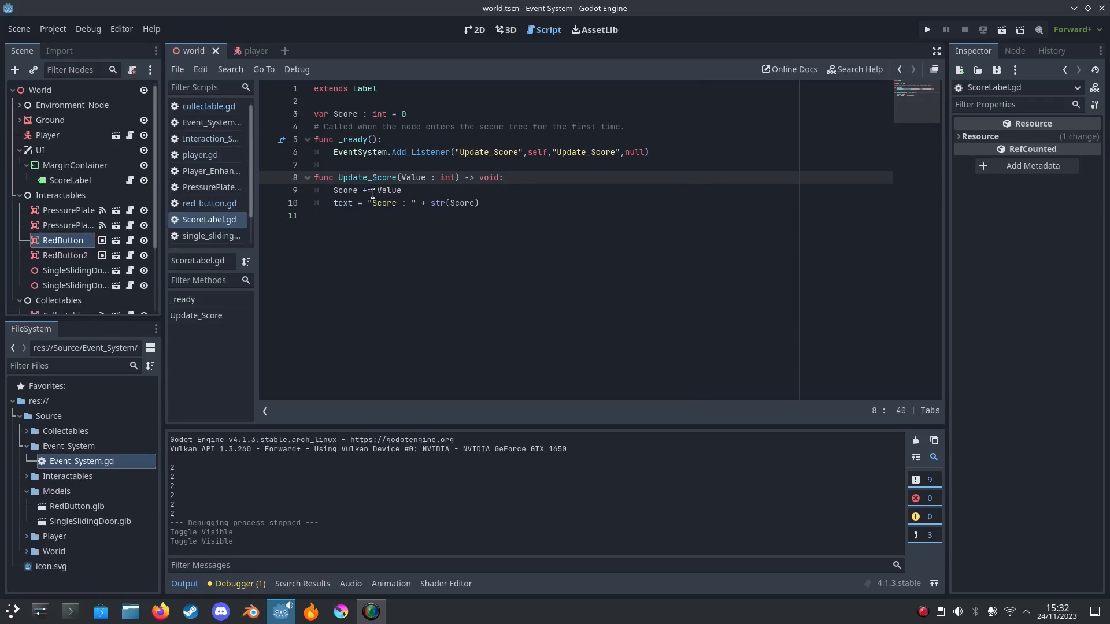
pyautogui.doubleClick(388, 190)
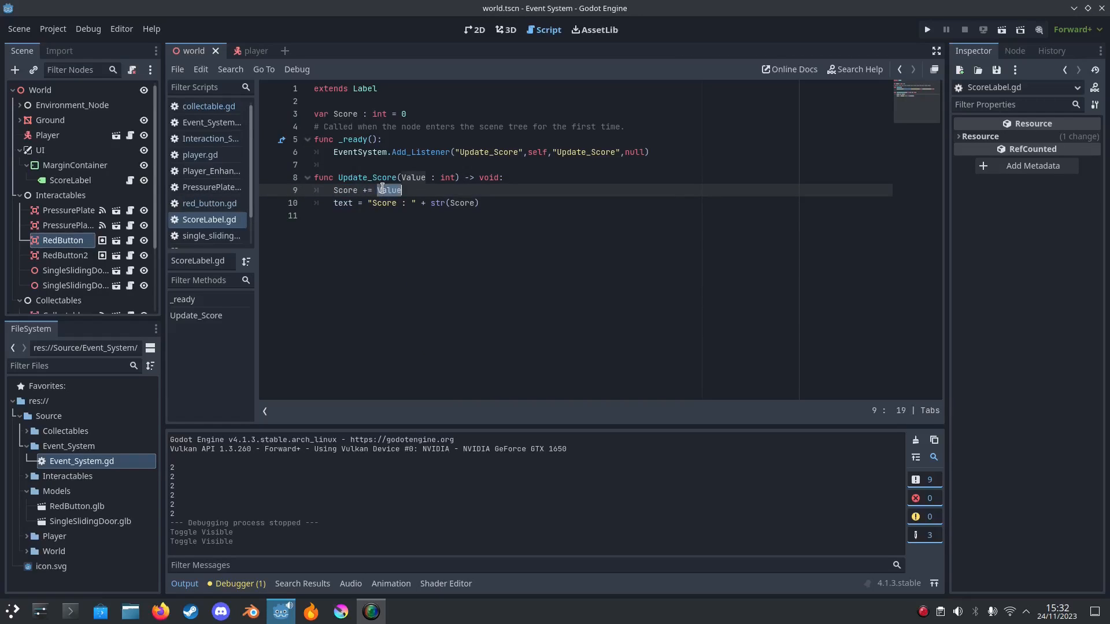
pyautogui.click(474, 30)
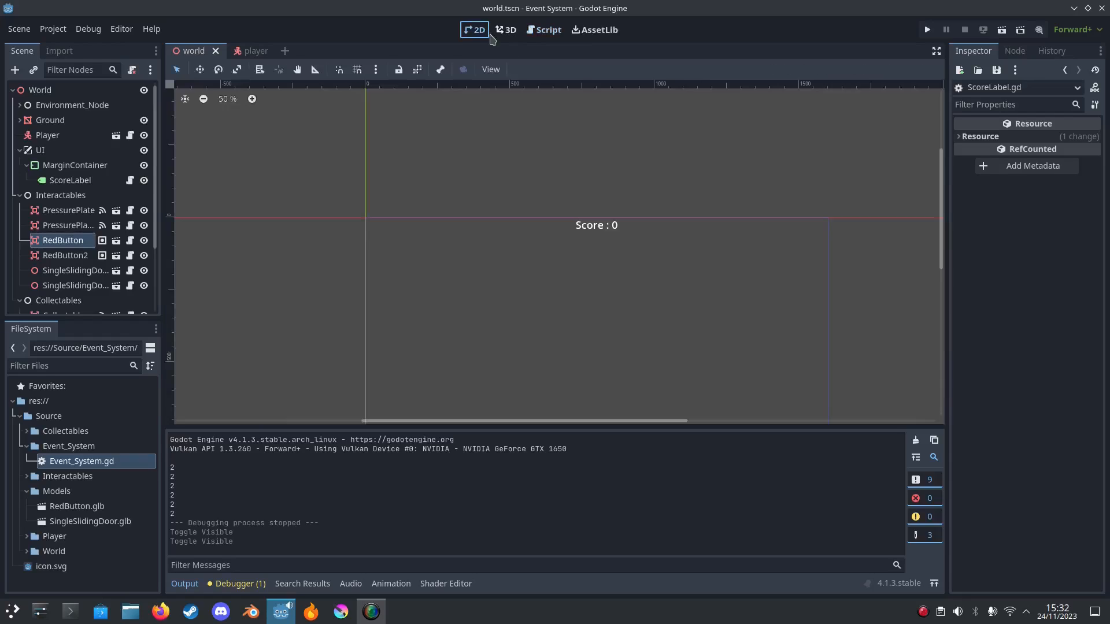
# Step: Open the collectable scene and run the project to test the events
pyautogui.click(548, 30)
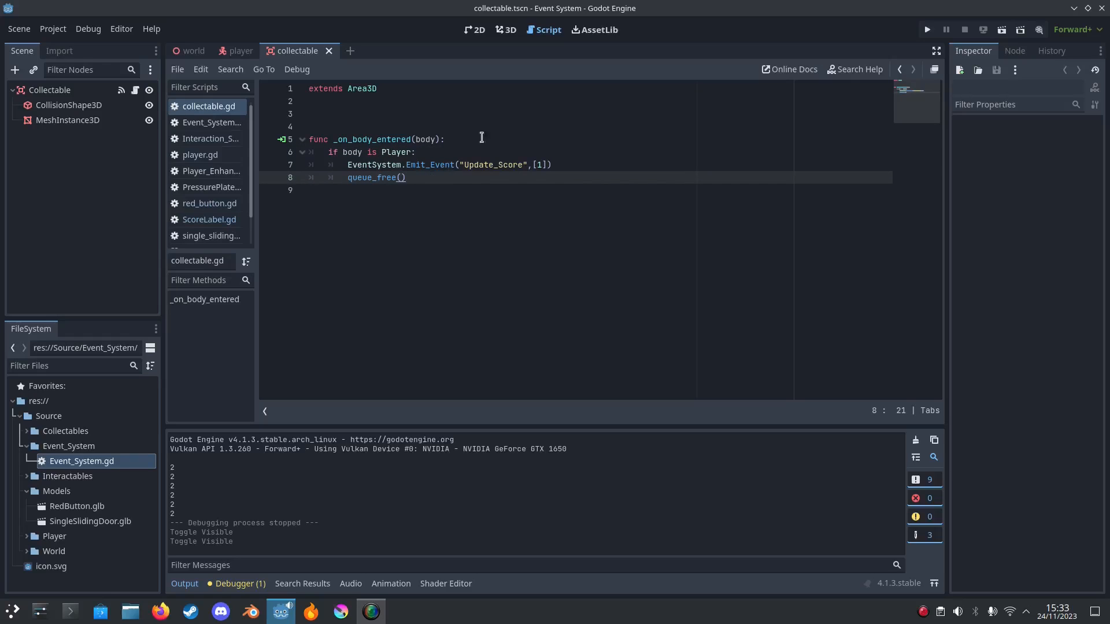
pyautogui.click(926, 29)
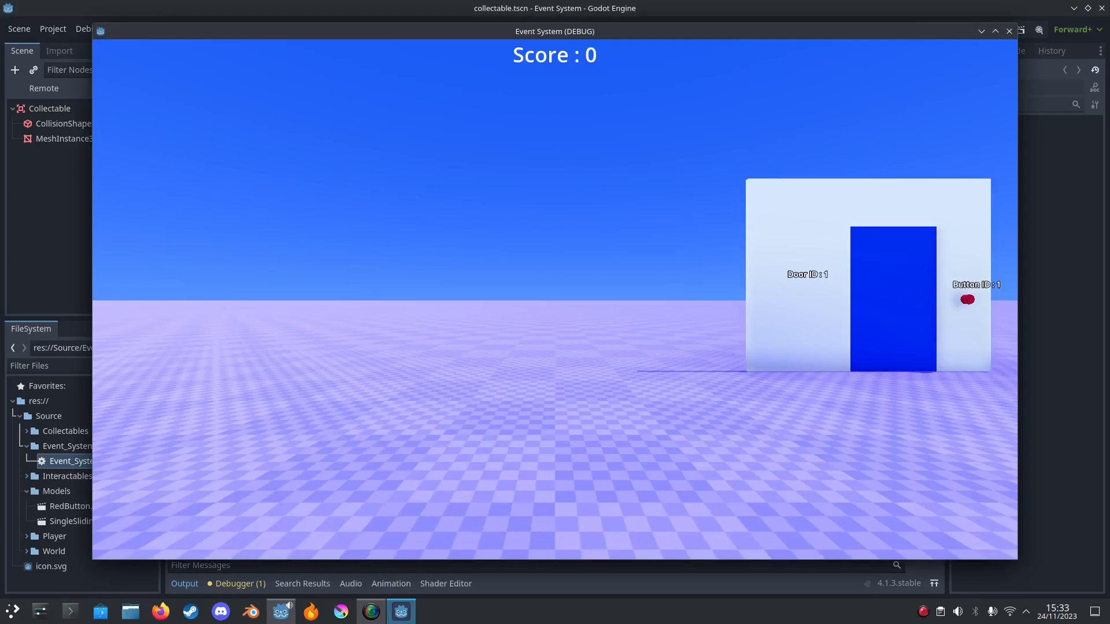